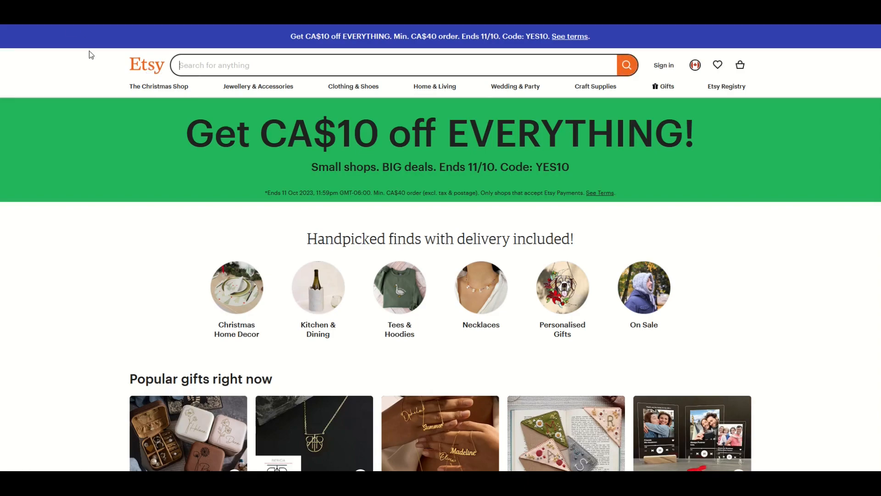
Enter 'autumn' in the Etsy search bar
{"action": "type", "text": "autum"}
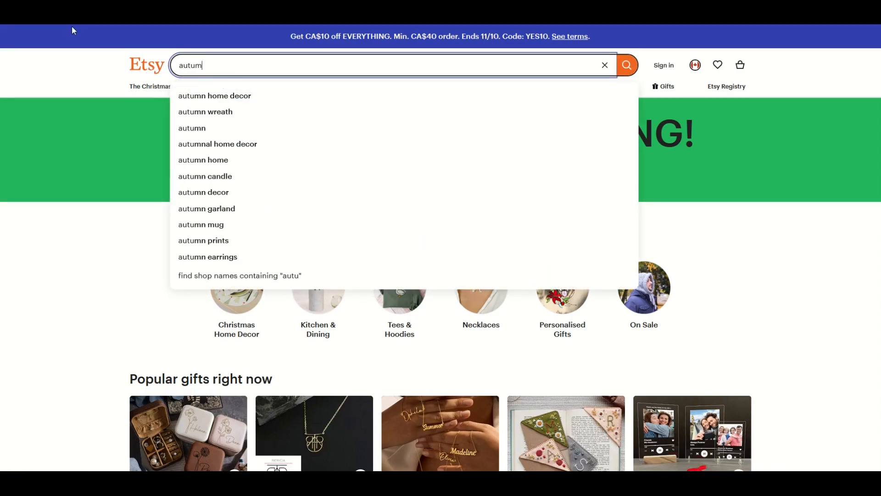
{"action": "type", "text": "n"}
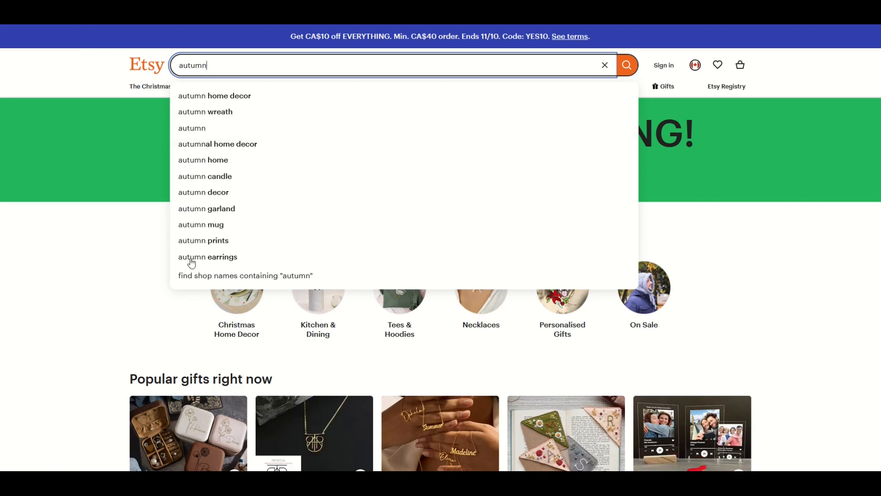
{"action": "mouse_move", "coordinate": [595, 66]}
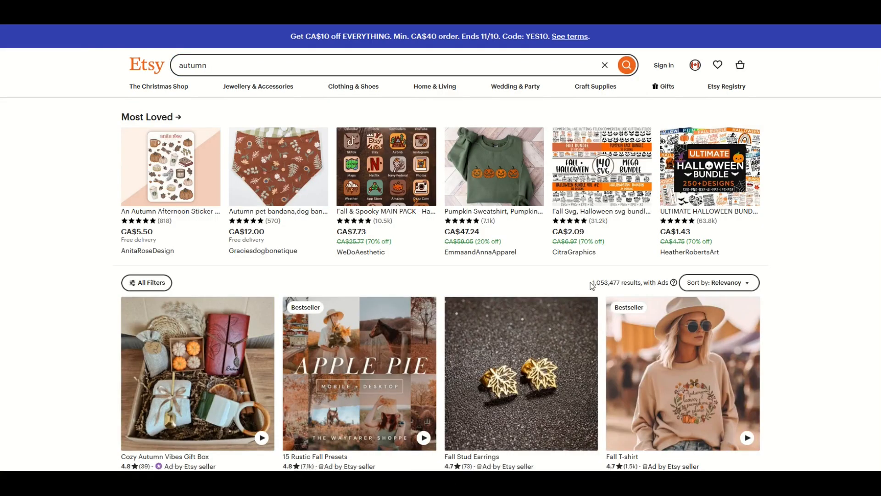
{"action": "scroll", "scroll_direction": "down", "scroll_amount": 3}
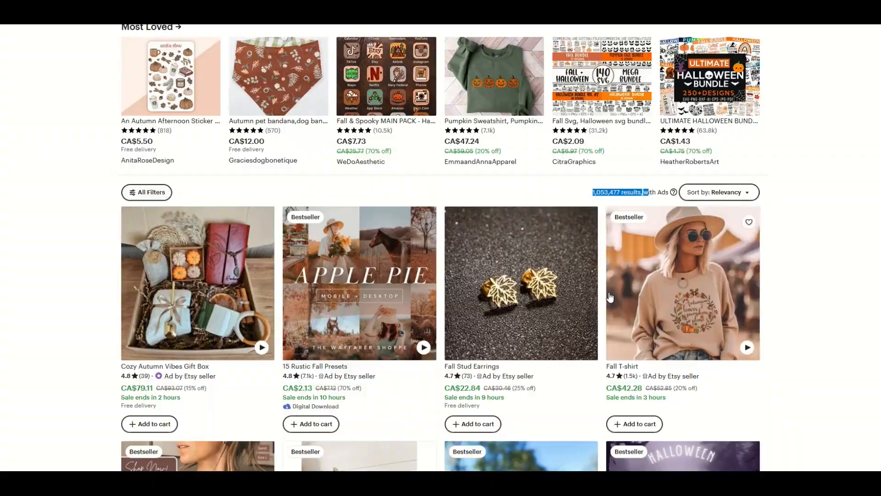
{"action": "scroll", "scroll_direction": "down", "scroll_amount": 3}
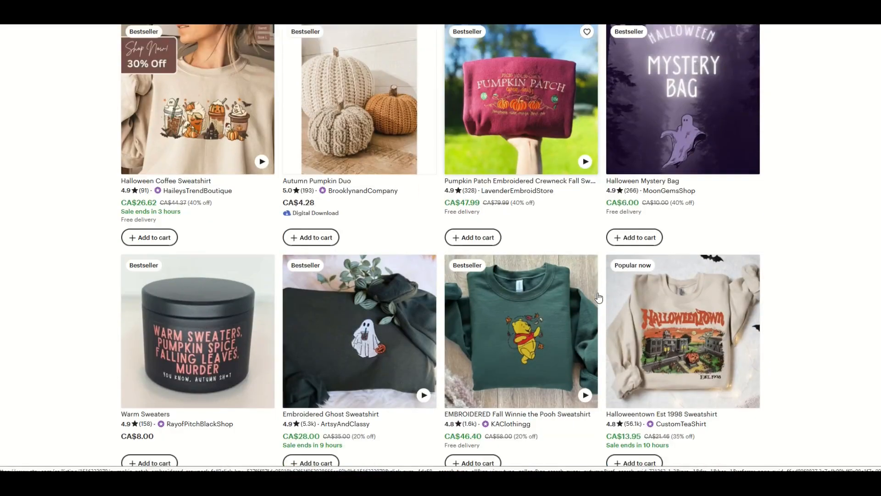
{"action": "scroll", "scroll_direction": "down", "scroll_amount": 3}
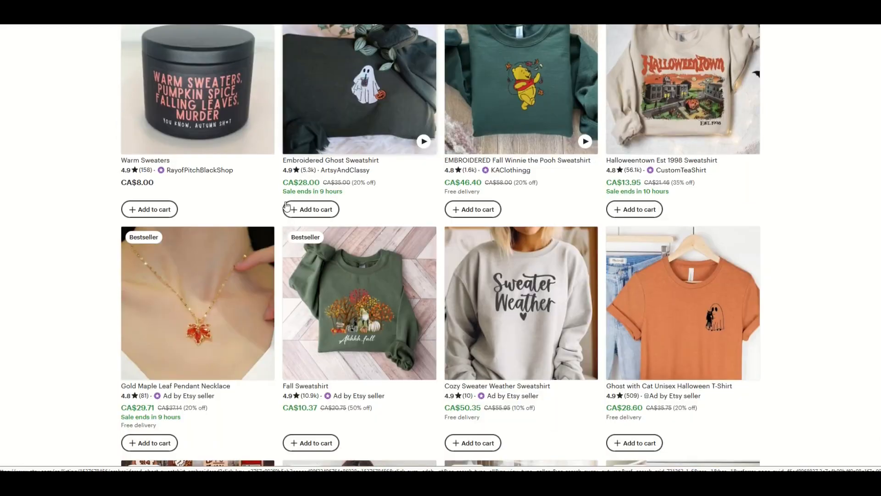
{"action": "scroll", "scroll_direction": "down", "scroll_amount": 3}
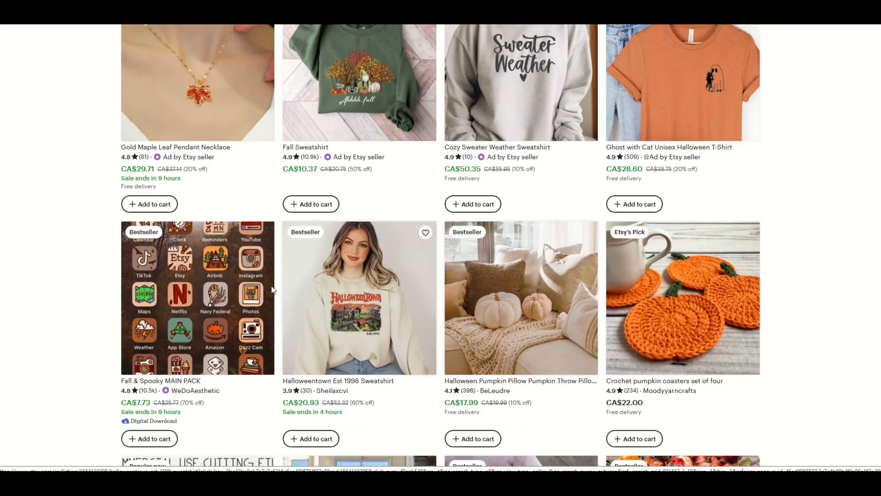
{"action": "scroll", "scroll_direction": "down", "scroll_amount": 3}
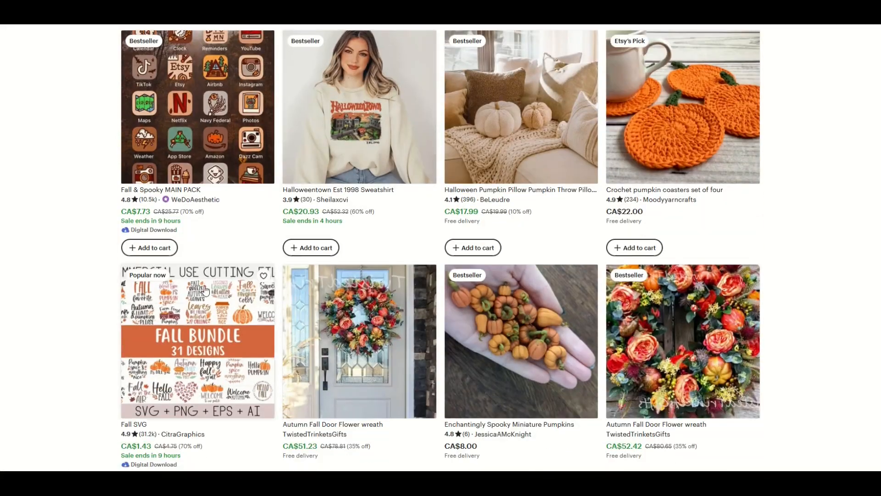
{"action": "scroll", "scroll_direction": "down", "scroll_amount": 3}
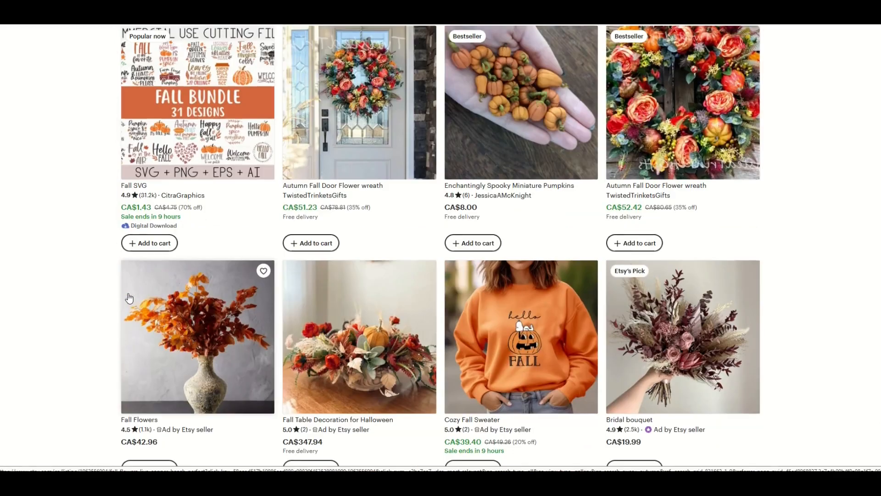
{"action": "scroll", "scroll_direction": "down", "scroll_amount": 3}
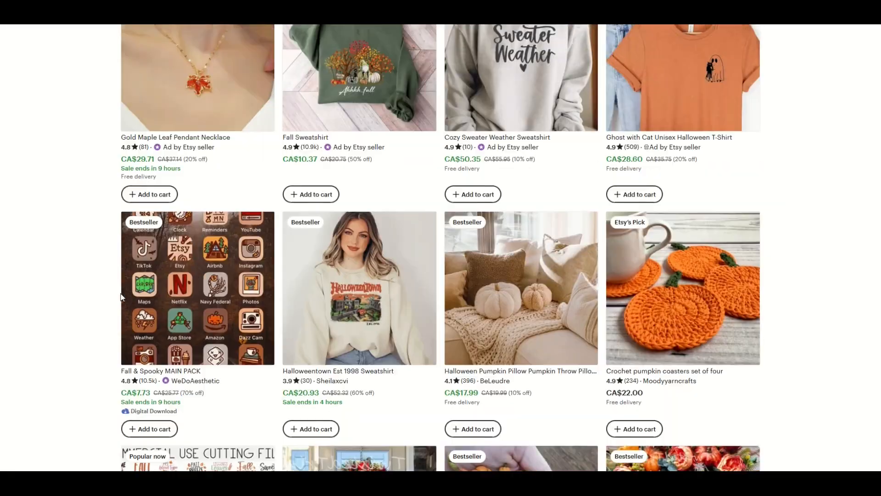
{"action": "scroll", "scroll_direction": "up", "scroll_amount": 3}
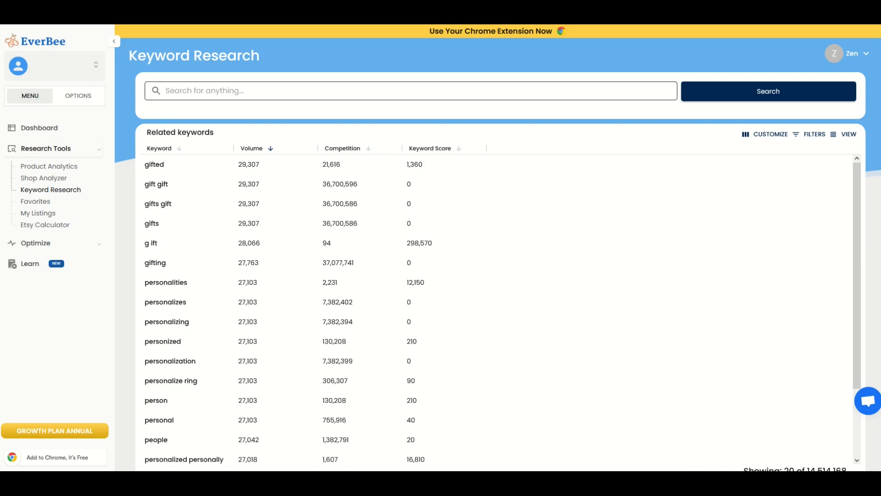
{"action": "mouse_move", "coordinate": [127, 190]}
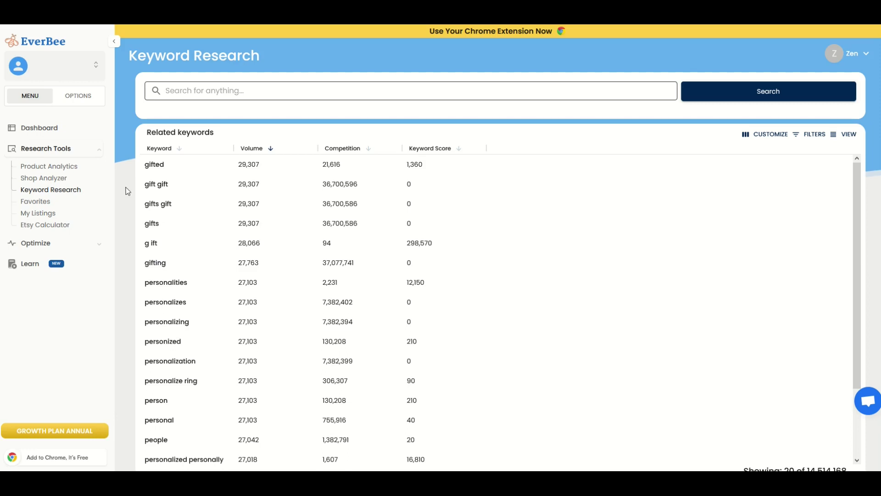
Enter 'pumpkin' in EverBee's Keyword Research search box
{"action": "type", "text": "p"}
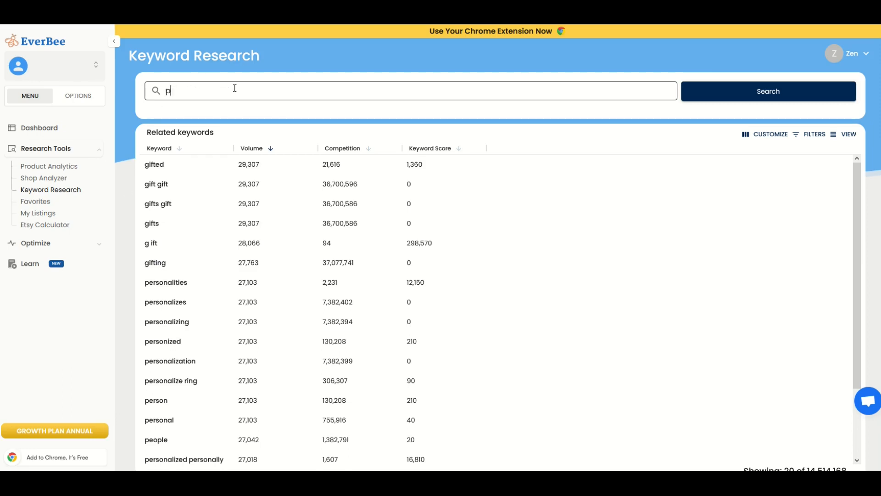
{"action": "type", "text": "umpkin"}
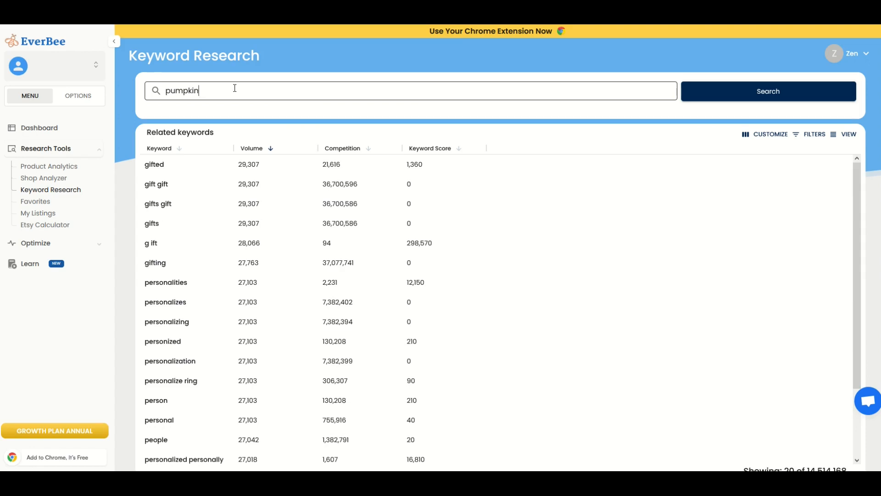
Run the pumpkin search and review its overview: volume 3,166, competition 1,575,180, score 0
{"action": "left_click", "coordinate": [768, 90]}
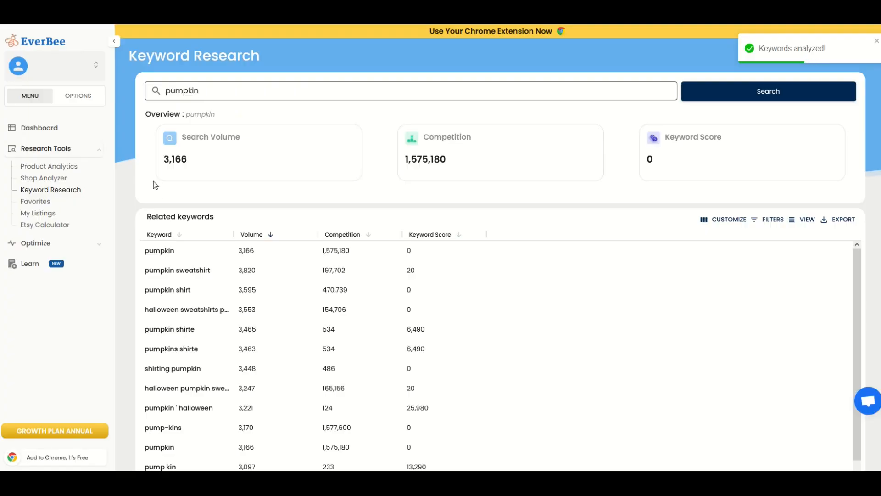
{"action": "mouse_move", "coordinate": [172, 175]}
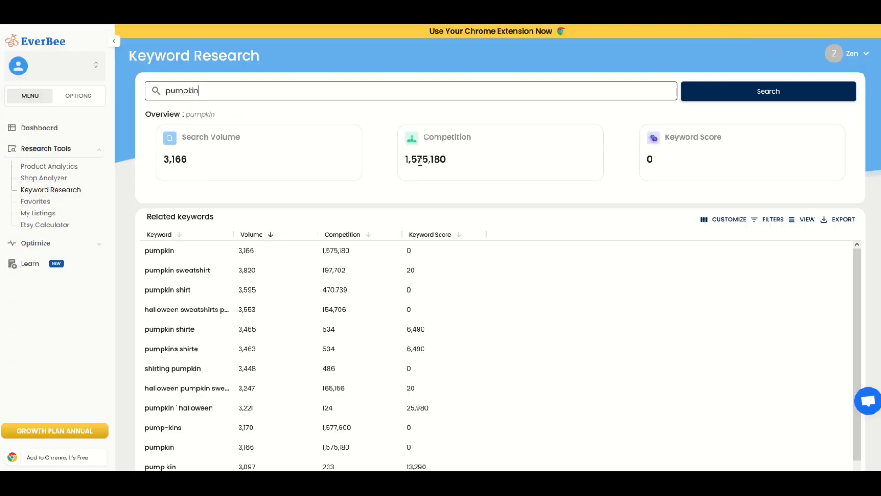
{"action": "mouse_move", "coordinate": [619, 184]}
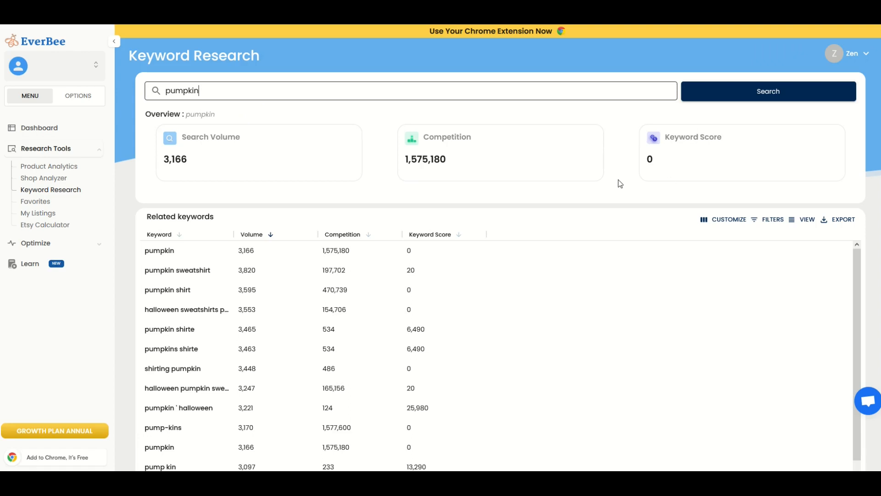
{"action": "mouse_move", "coordinate": [542, 200]}
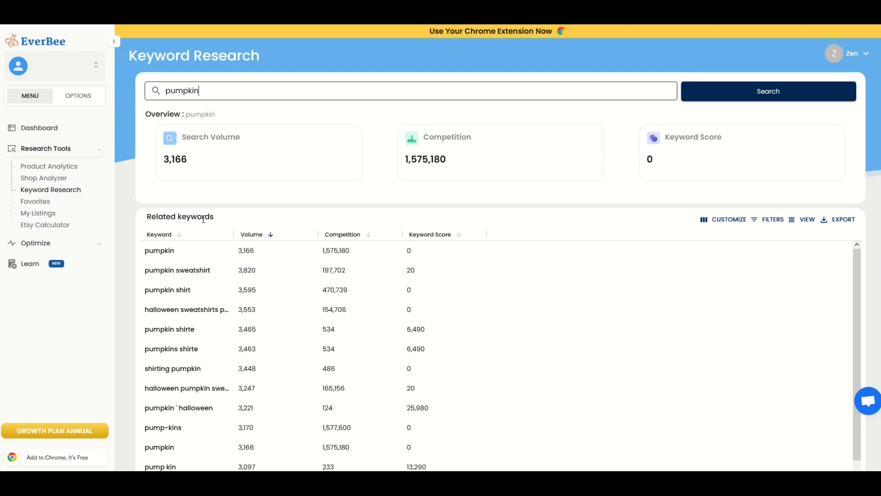
{"action": "mouse_move", "coordinate": [167, 235]}
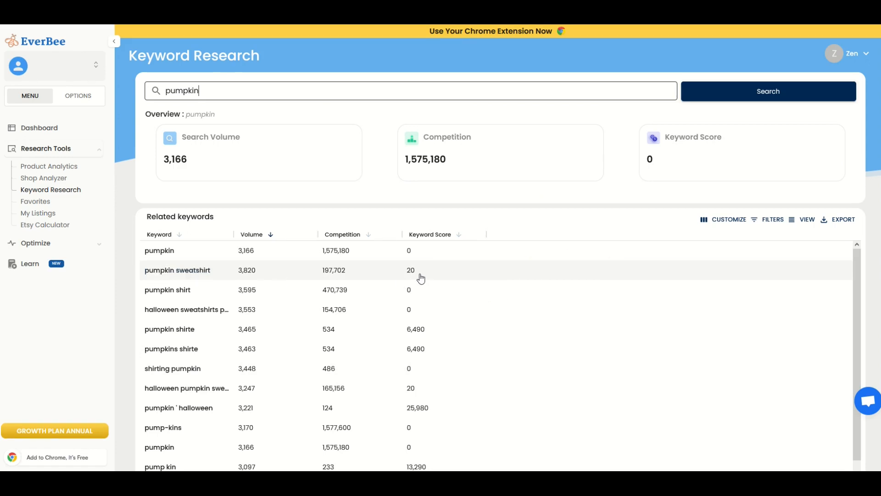
{"action": "mouse_move", "coordinate": [321, 285]}
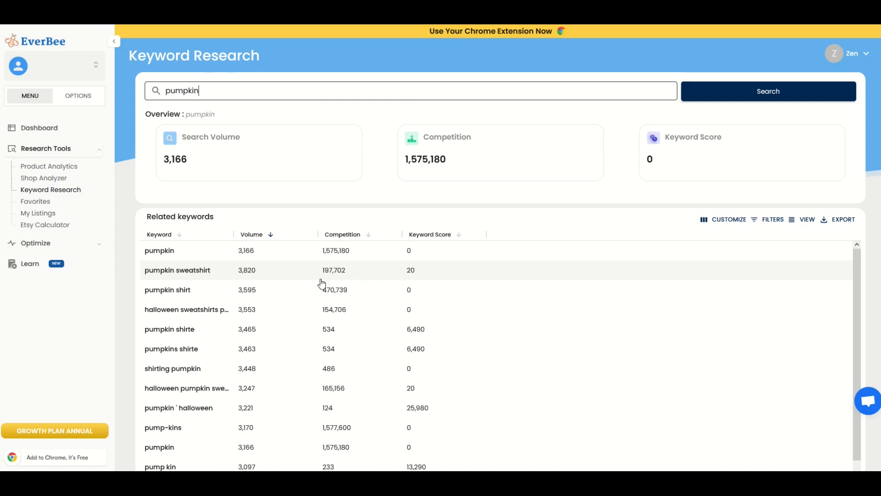
{"action": "mouse_move", "coordinate": [260, 280]}
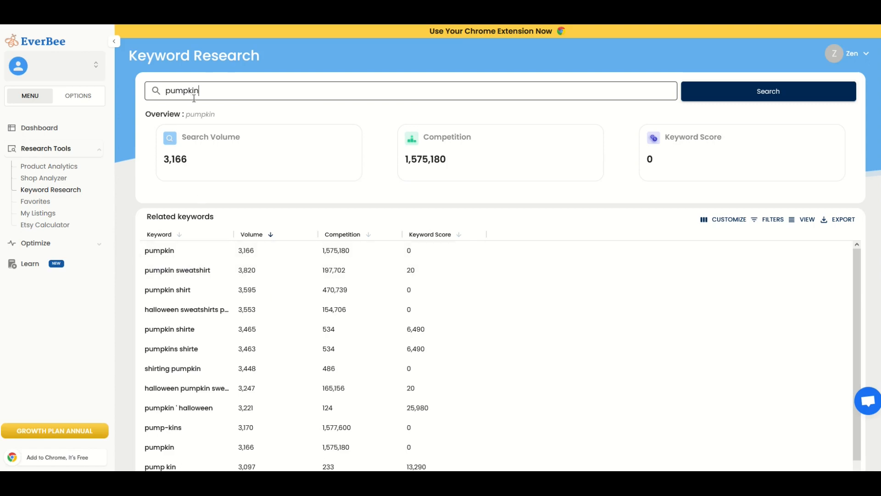
{"action": "mouse_move", "coordinate": [168, 212]}
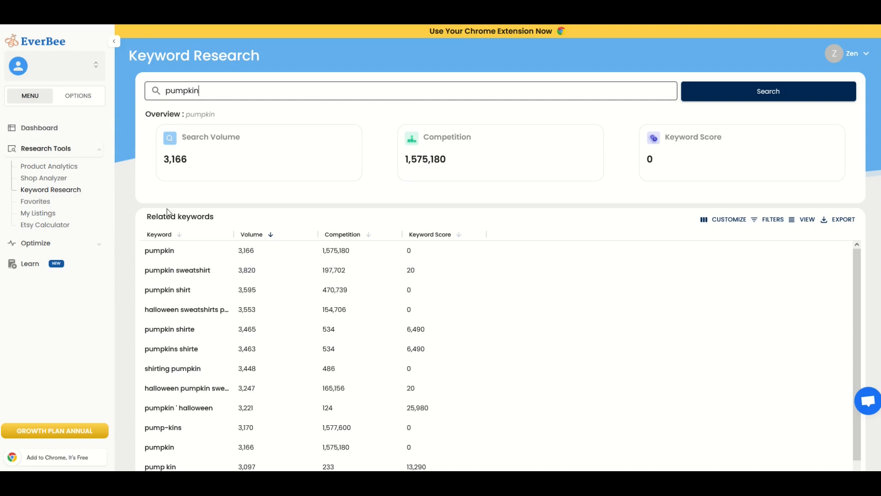
{"action": "mouse_move", "coordinate": [193, 274]}
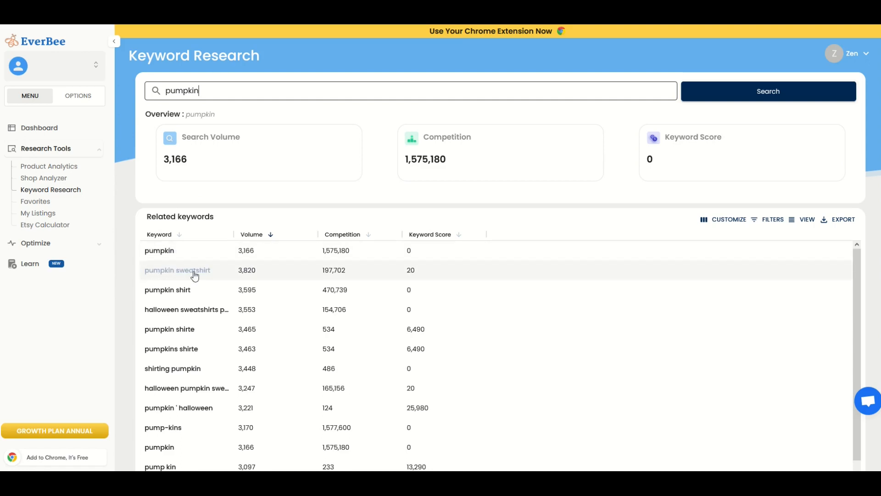
{"action": "mouse_move", "coordinate": [148, 386]}
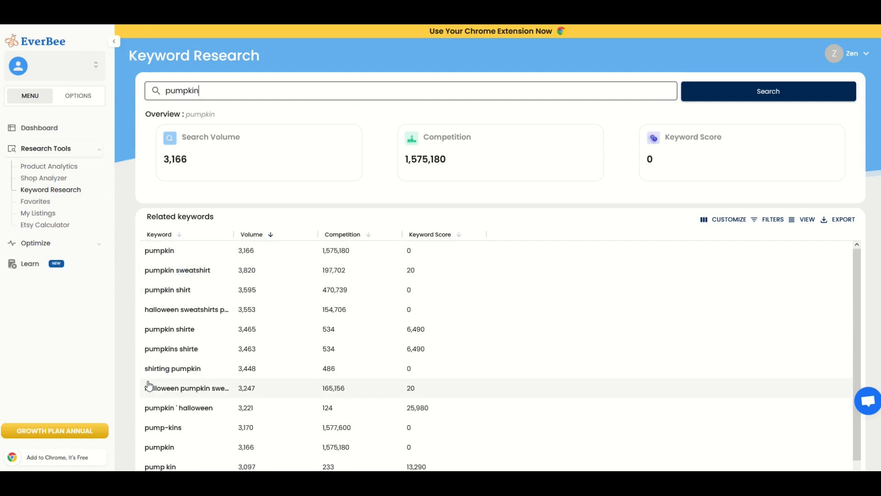
{"action": "scroll", "scroll_direction": "down", "scroll_amount": 3}
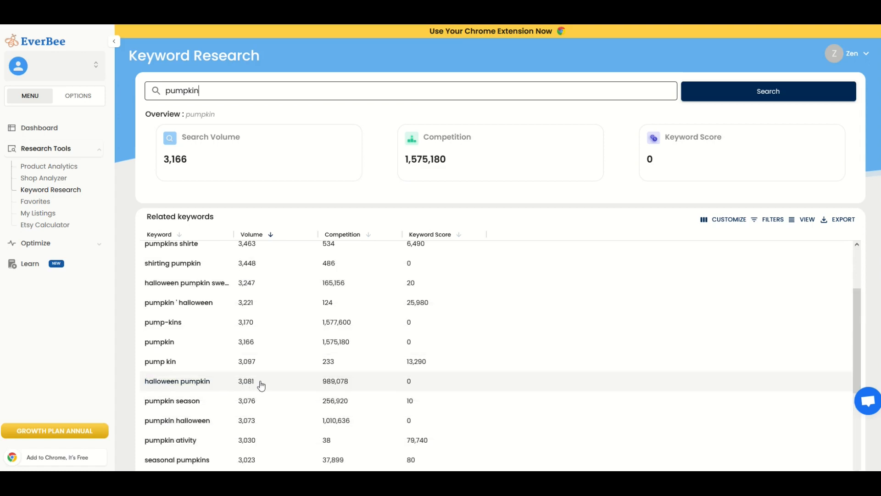
{"action": "scroll", "scroll_direction": "up", "scroll_amount": 3}
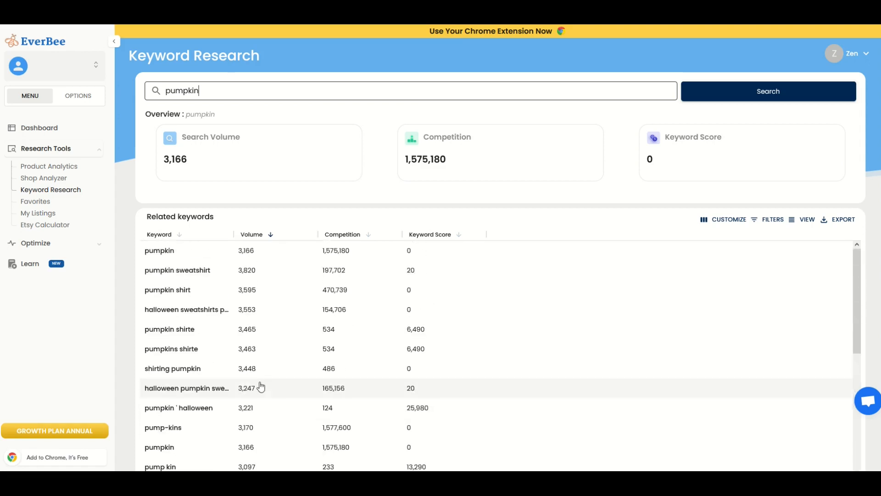
{"action": "mouse_move", "coordinate": [228, 365]}
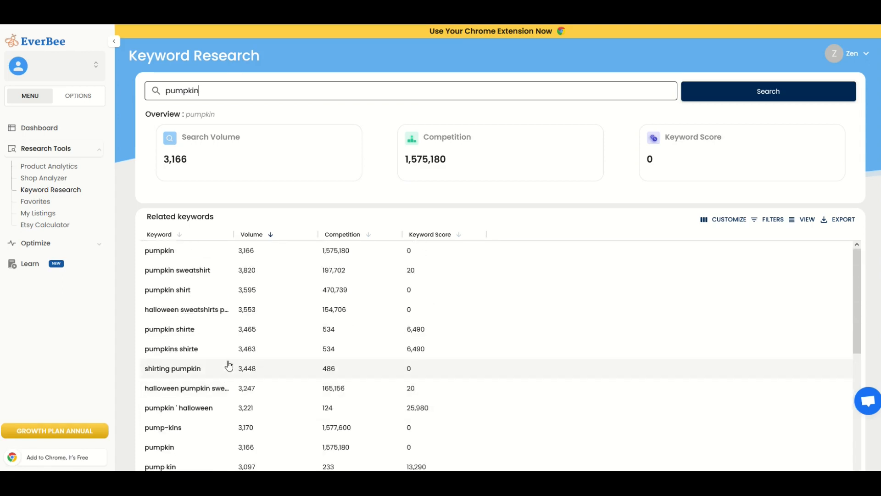
{"action": "mouse_move", "coordinate": [413, 274]}
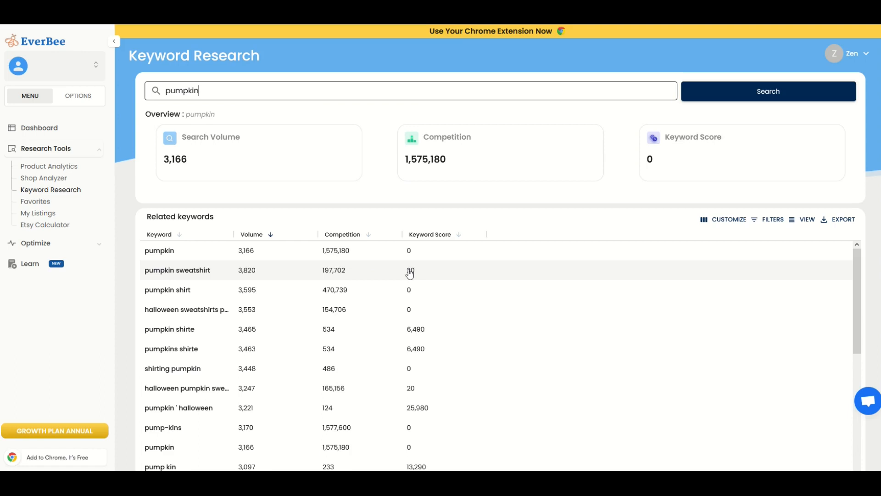
{"action": "mouse_move", "coordinate": [422, 251]}
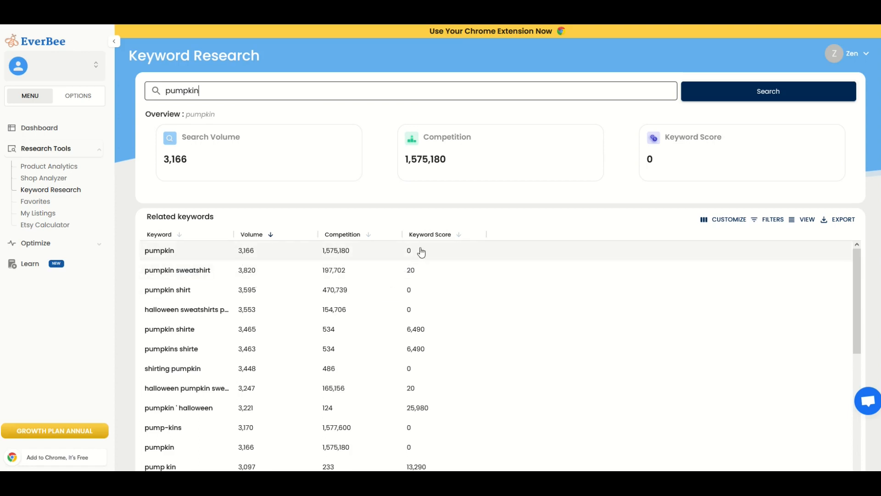
{"action": "mouse_move", "coordinate": [460, 238]}
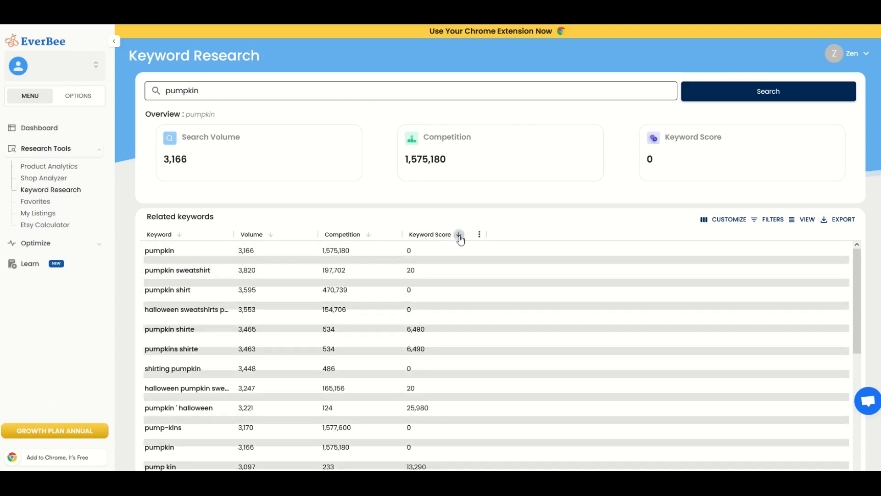
Sort pumpkin related keywords by score, highest first, and scroll to about result 341
{"action": "left_click", "coordinate": [459, 235]}
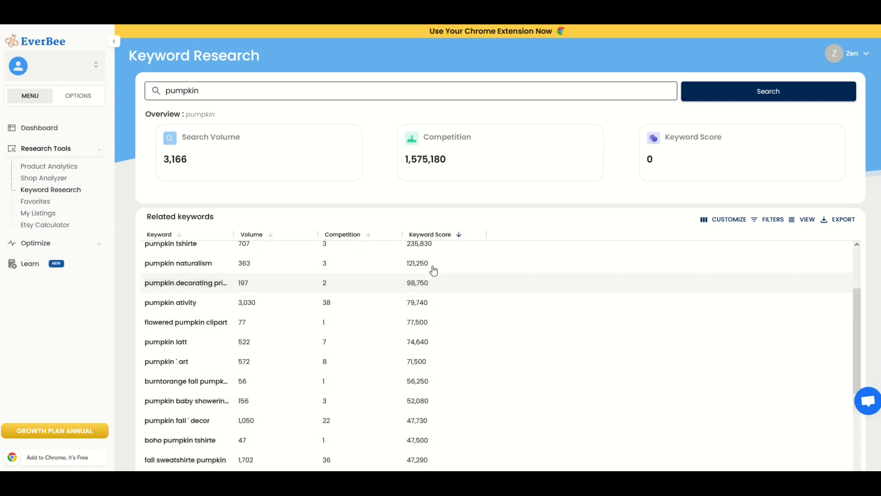
{"action": "scroll", "scroll_direction": "down", "scroll_amount": 3}
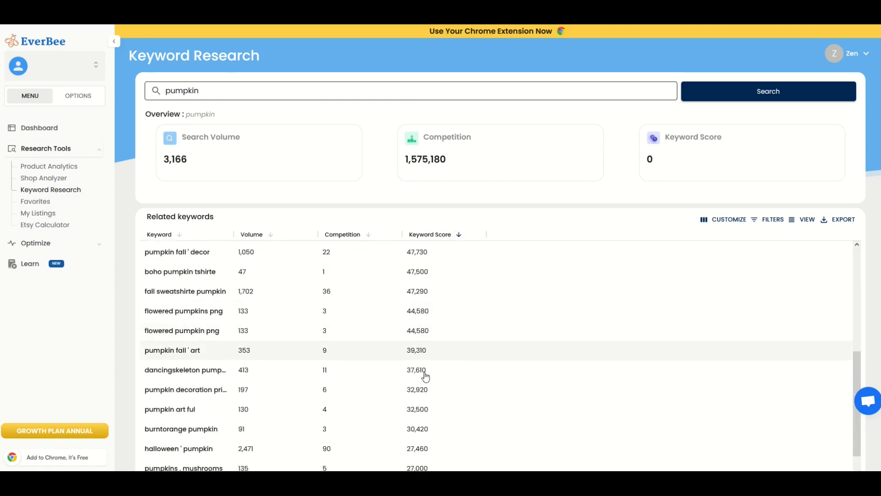
{"action": "mouse_move", "coordinate": [206, 296]}
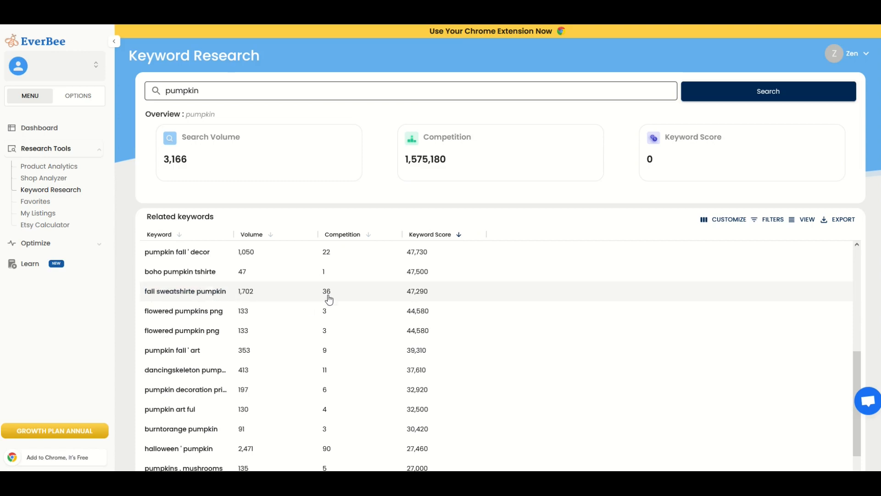
{"action": "mouse_move", "coordinate": [252, 298]}
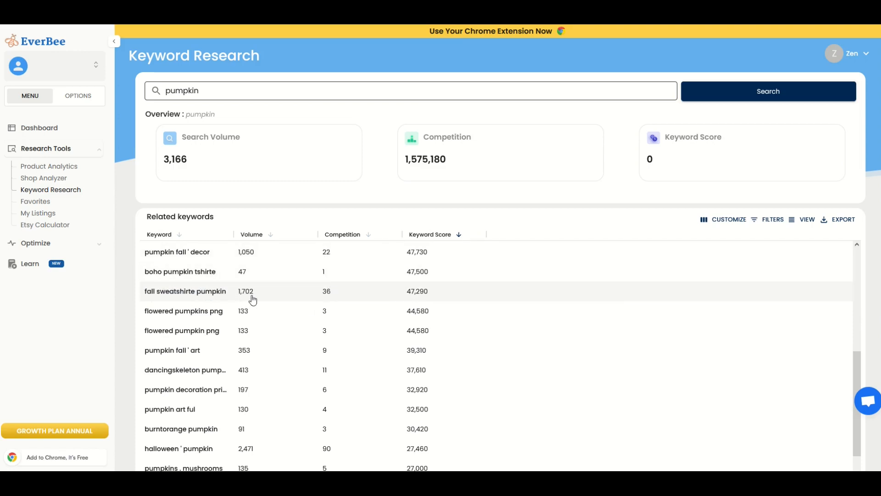
{"action": "scroll", "scroll_direction": "down", "scroll_amount": 3}
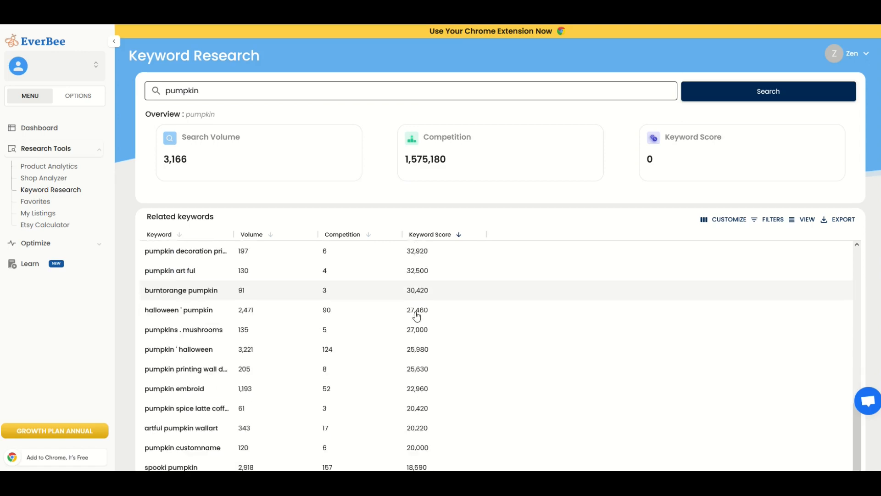
{"action": "scroll", "scroll_direction": "down", "scroll_amount": 3}
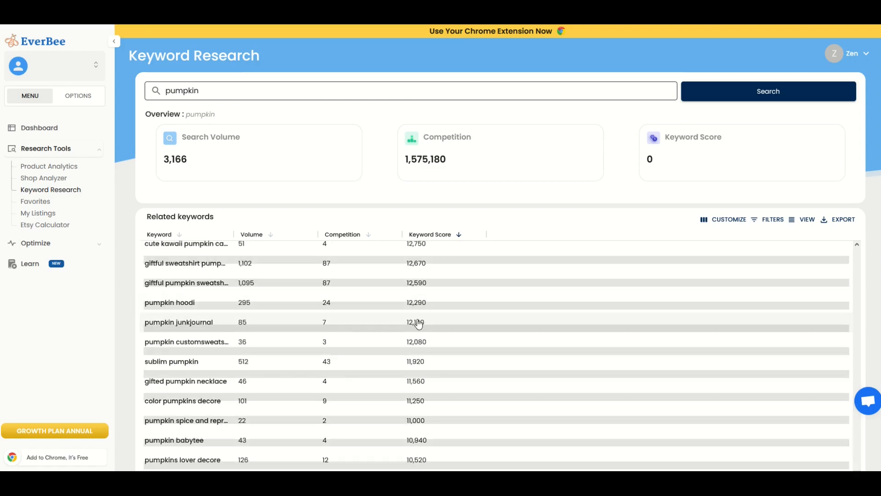
{"action": "scroll", "scroll_direction": "down", "scroll_amount": 3}
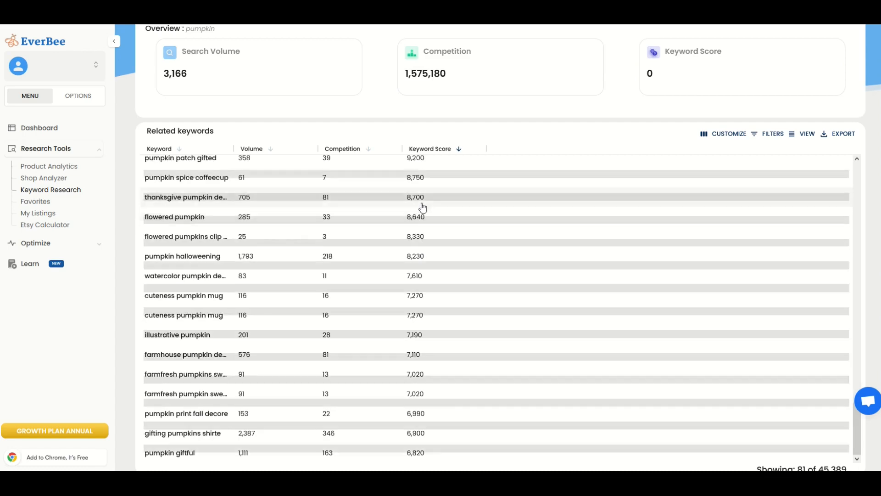
{"action": "scroll", "scroll_direction": "down", "scroll_amount": 3}
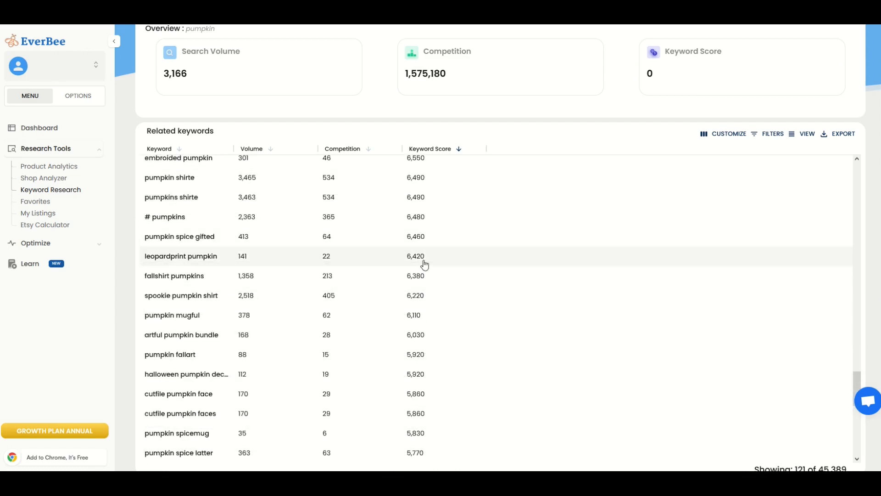
{"action": "scroll", "scroll_direction": "down", "scroll_amount": 3}
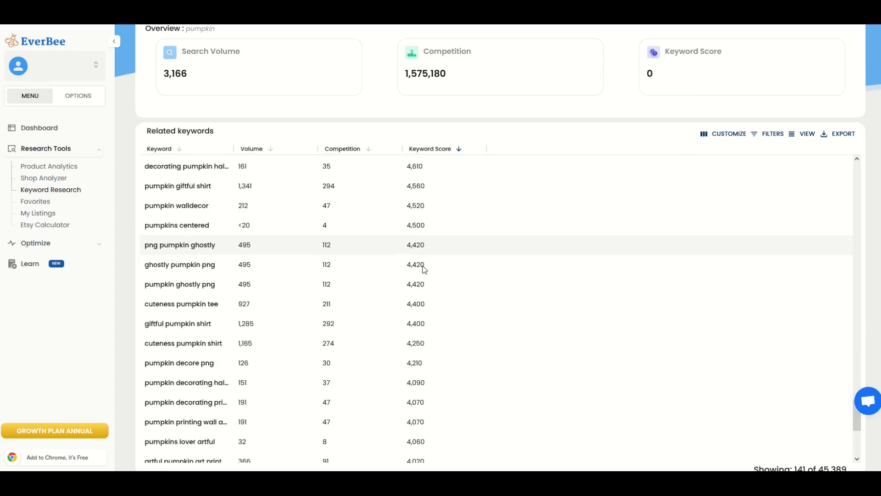
{"action": "scroll", "scroll_direction": "down", "scroll_amount": 3}
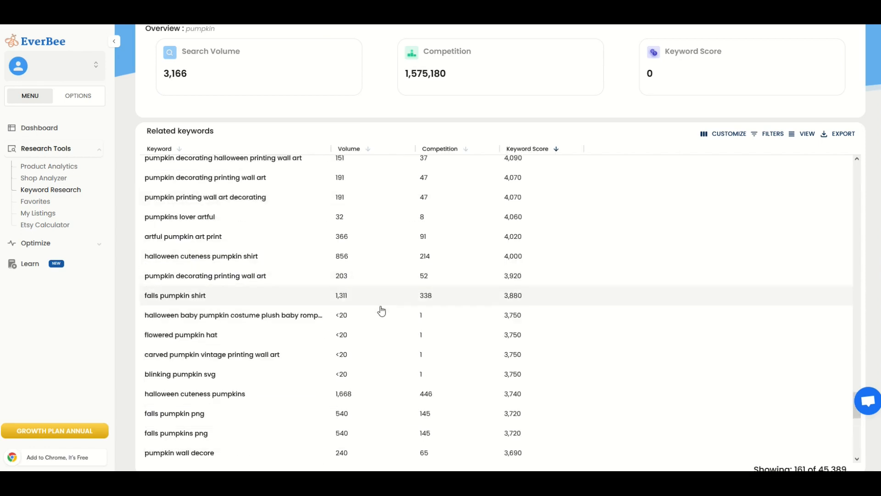
{"action": "mouse_move", "coordinate": [347, 391]}
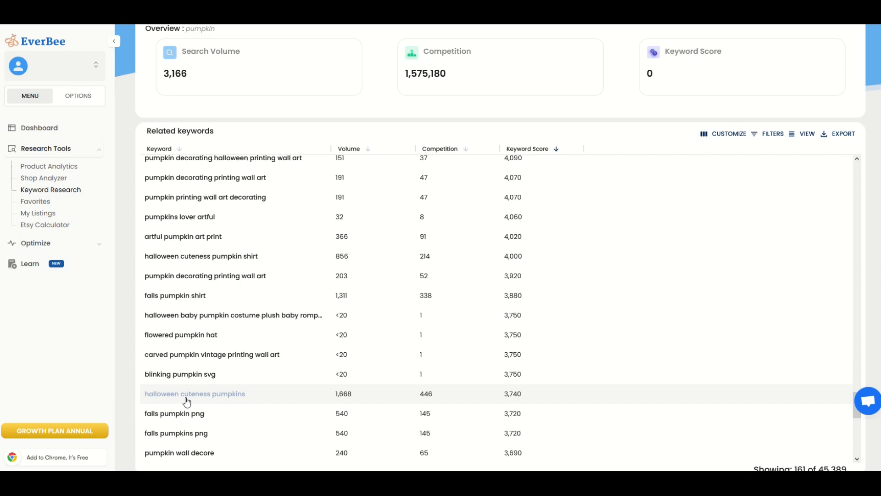
{"action": "mouse_move", "coordinate": [280, 401]}
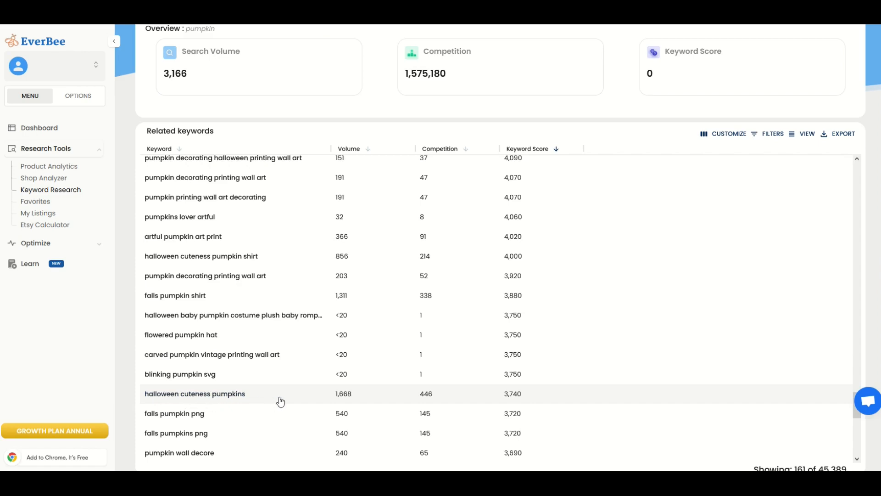
{"action": "mouse_move", "coordinate": [351, 399]}
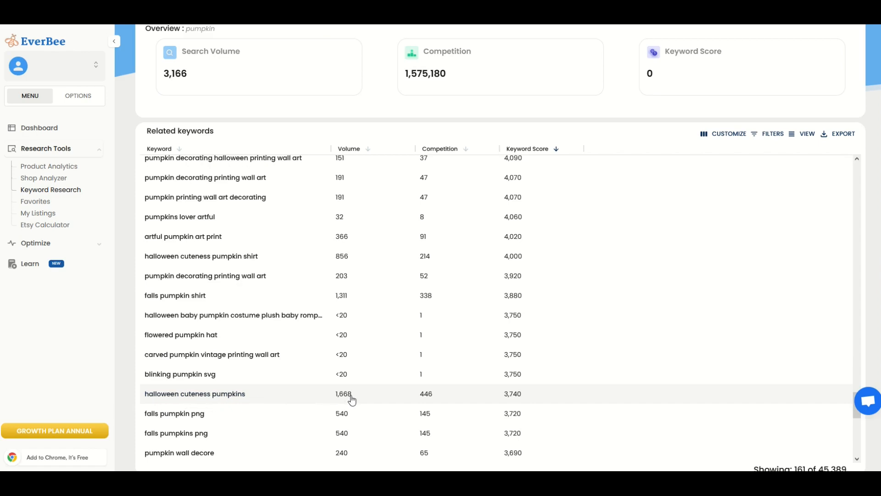
{"action": "mouse_move", "coordinate": [430, 398]}
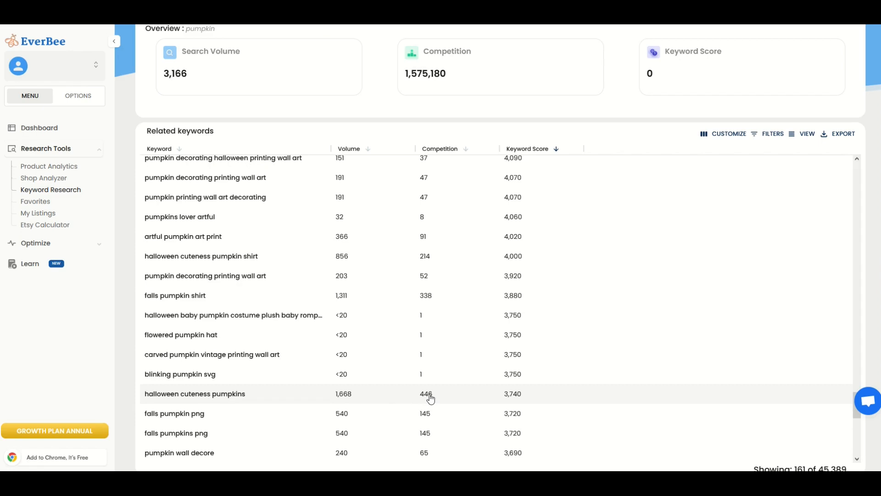
{"action": "mouse_move", "coordinate": [514, 400]}
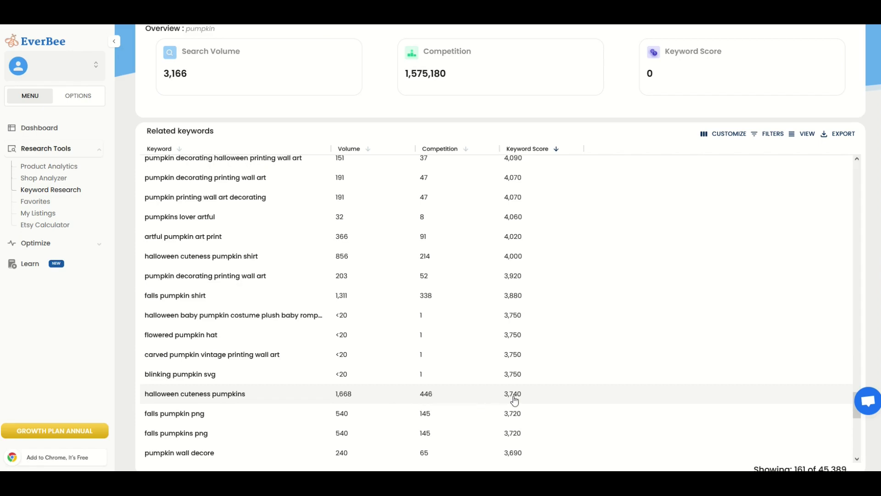
{"action": "mouse_move", "coordinate": [366, 401]}
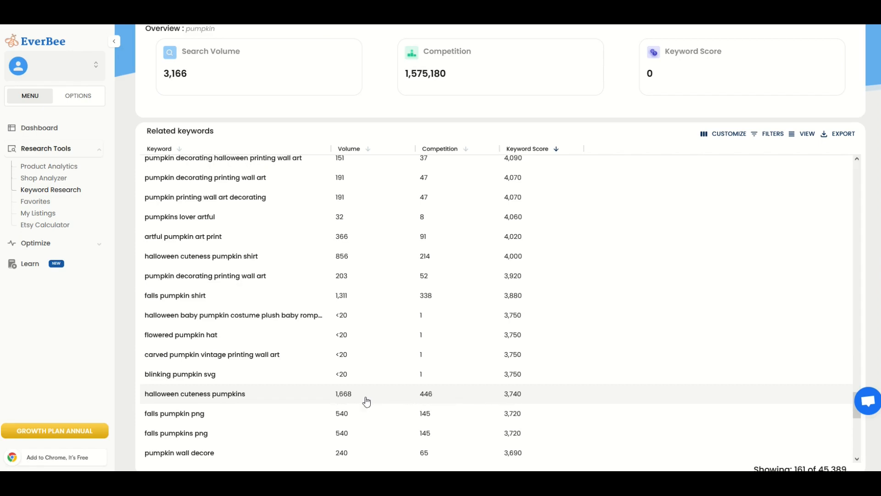
{"action": "scroll", "scroll_direction": "down", "scroll_amount": 3}
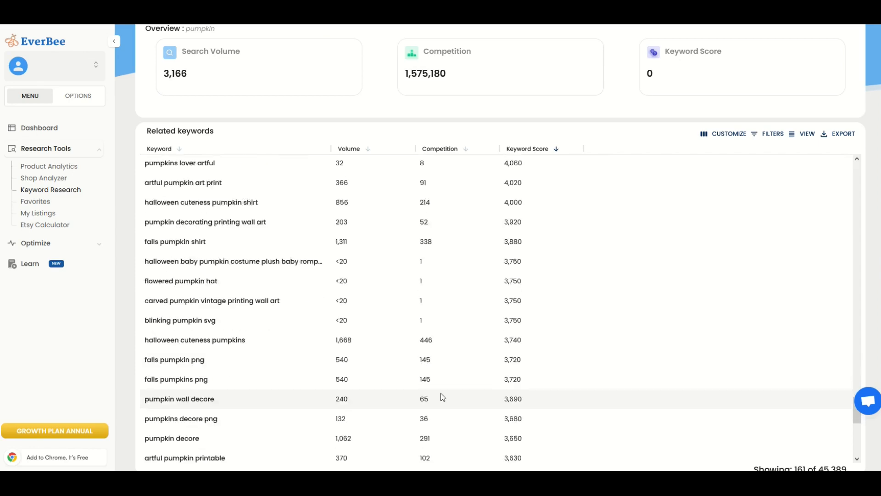
{"action": "scroll", "scroll_direction": "down", "scroll_amount": 3}
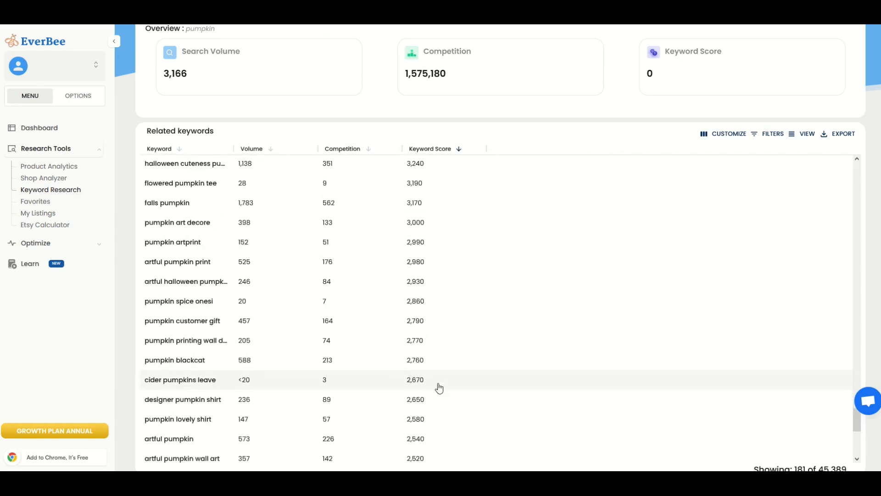
{"action": "scroll", "scroll_direction": "down", "scroll_amount": 3}
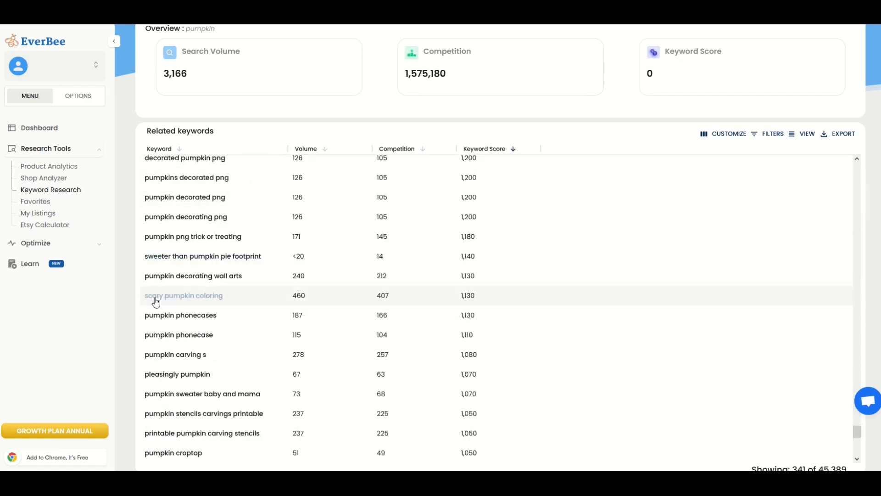
{"action": "mouse_move", "coordinate": [286, 304]}
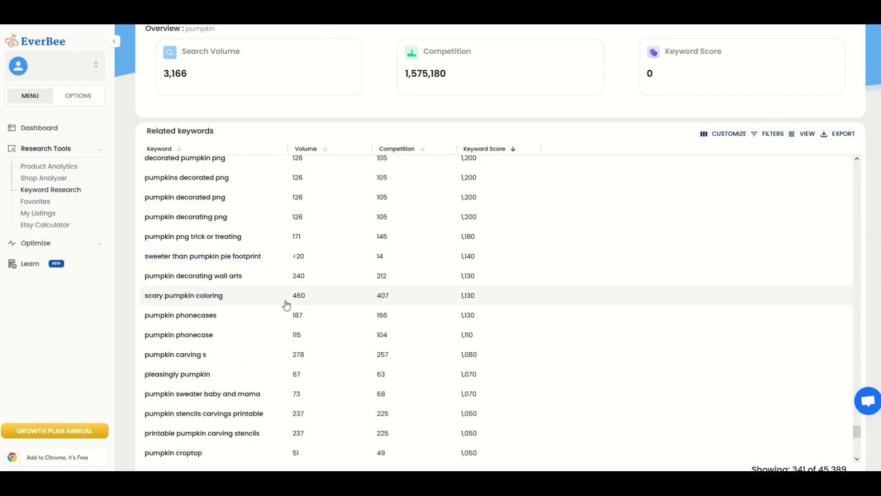
{"action": "mouse_move", "coordinate": [374, 302]}
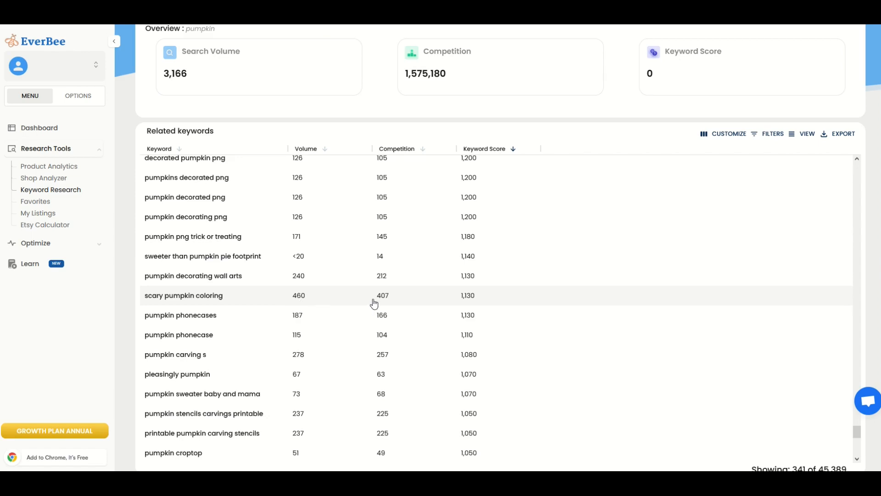
{"action": "mouse_move", "coordinate": [463, 303]}
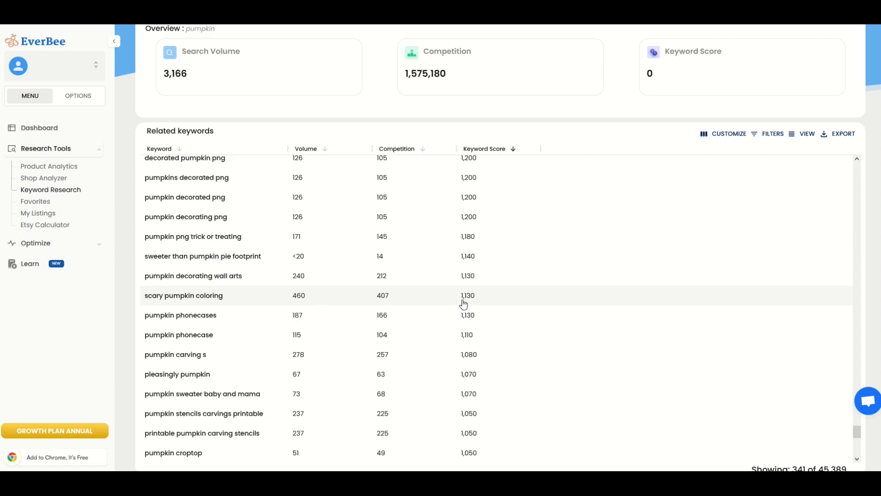
{"action": "mouse_move", "coordinate": [159, 299]}
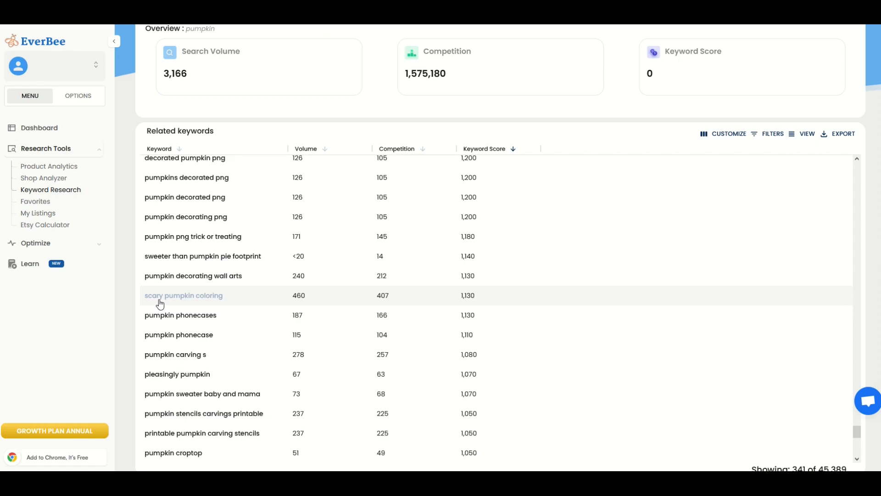
{"action": "mouse_move", "coordinate": [165, 305]}
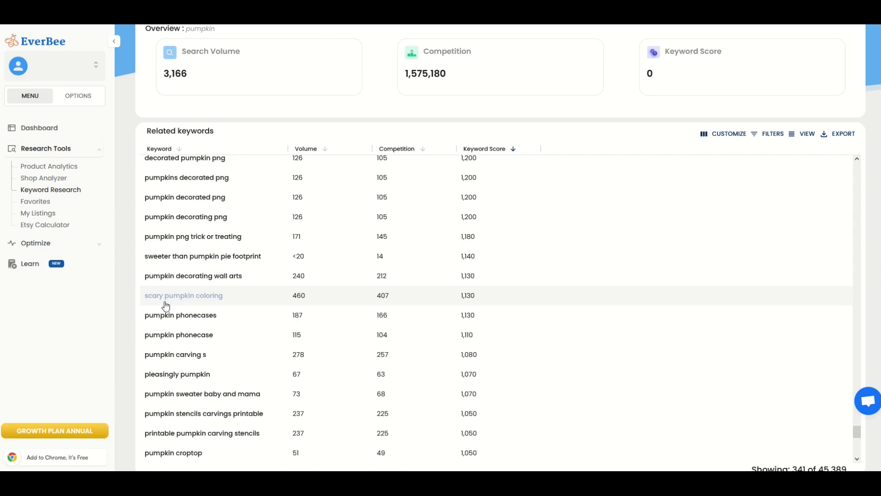
Search 'thanksgiving' to show volume 2,831, competition 1,523,034 and related keywords
{"action": "left_click", "coordinate": [767, 91]}
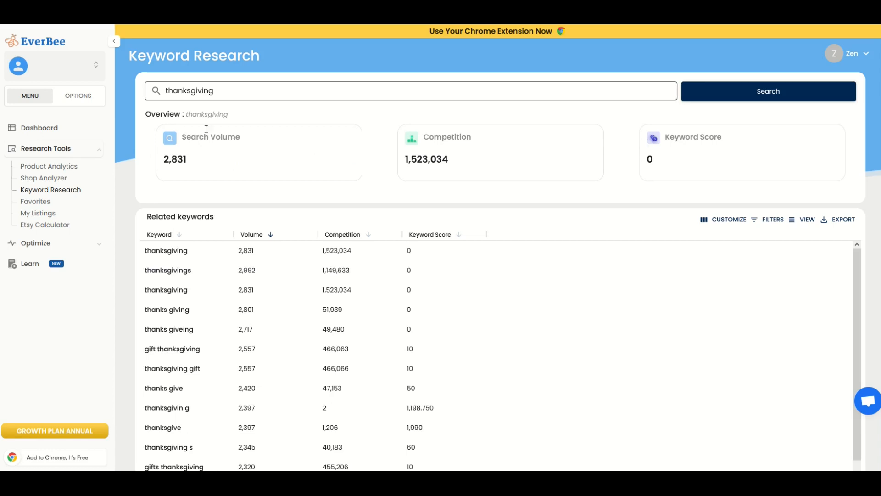
{"action": "mouse_move", "coordinate": [260, 121]}
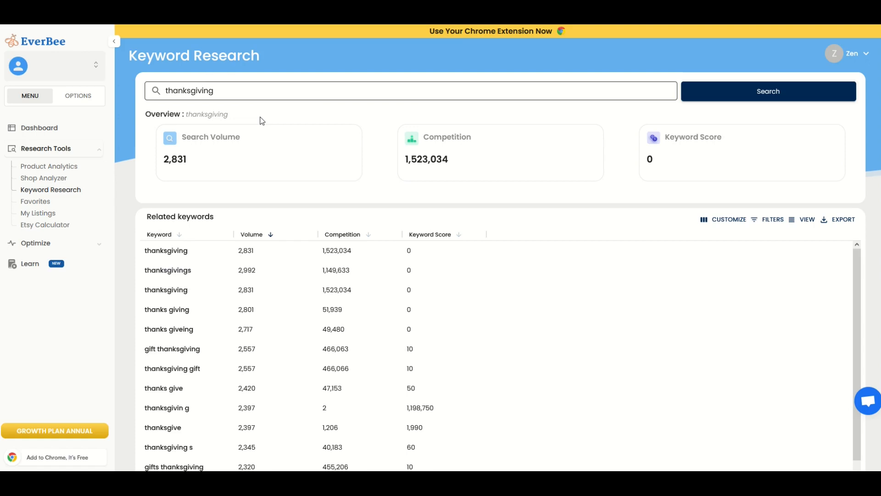
{"action": "mouse_move", "coordinate": [229, 270]}
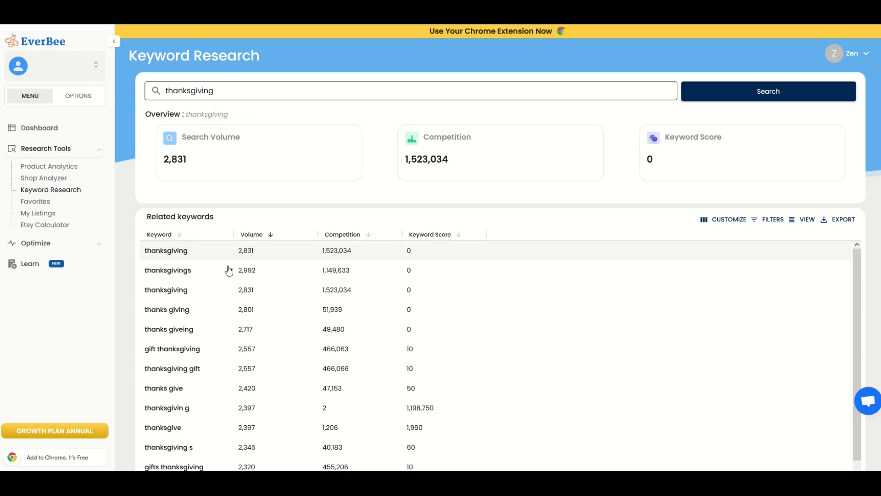
{"action": "mouse_move", "coordinate": [205, 283]}
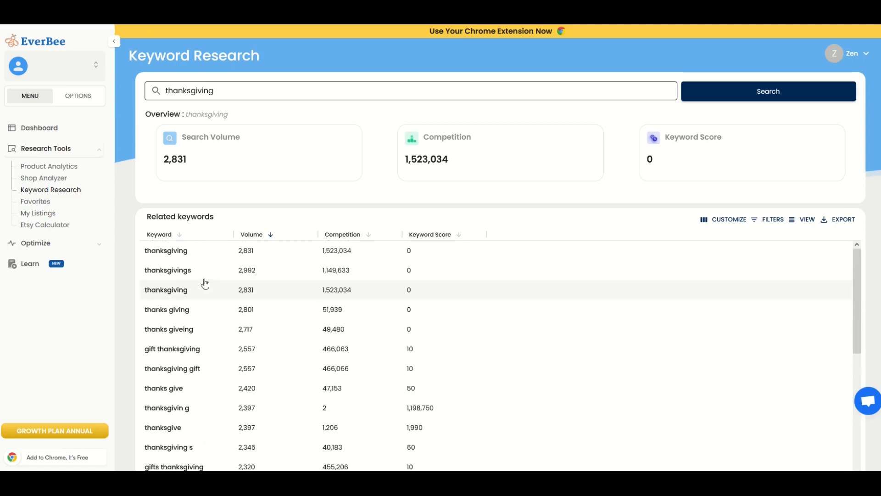
{"action": "mouse_move", "coordinate": [247, 245]}
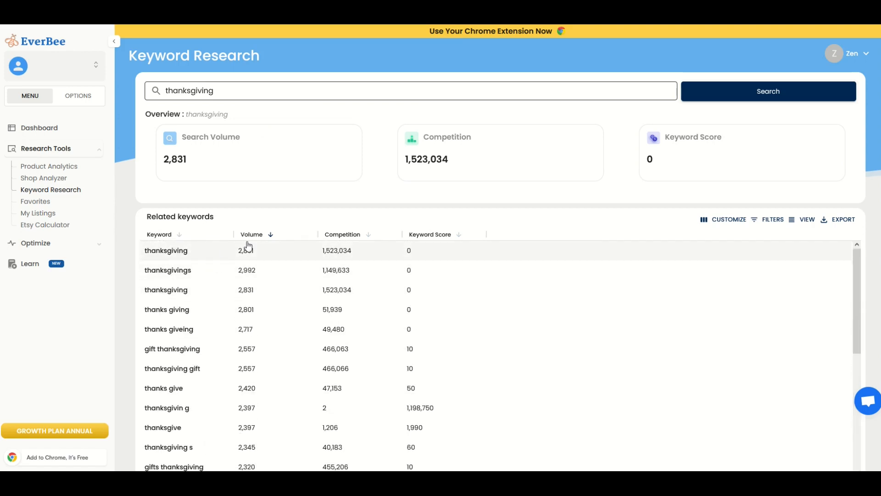
Sort thanksgiving related keywords by descending volume and scroll down to 'thanksgiving shirt'
{"action": "left_click", "coordinate": [270, 234]}
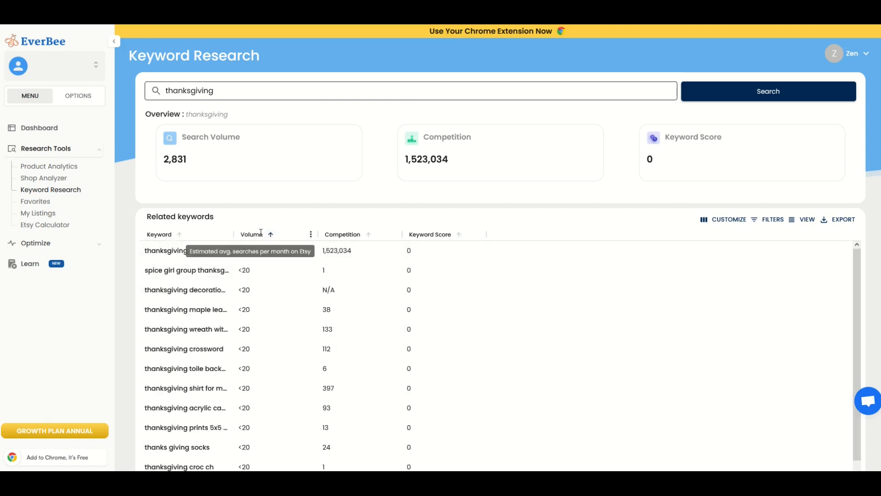
{"action": "left_click", "coordinate": [251, 234]}
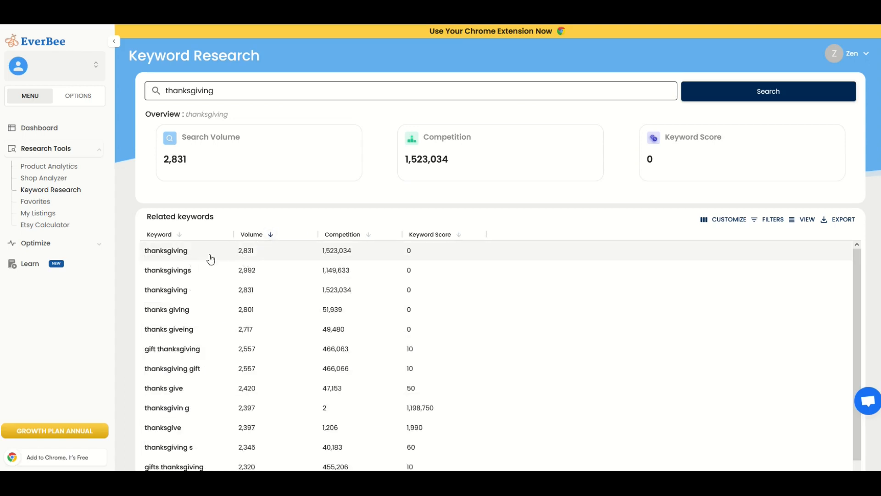
{"action": "mouse_move", "coordinate": [245, 255]}
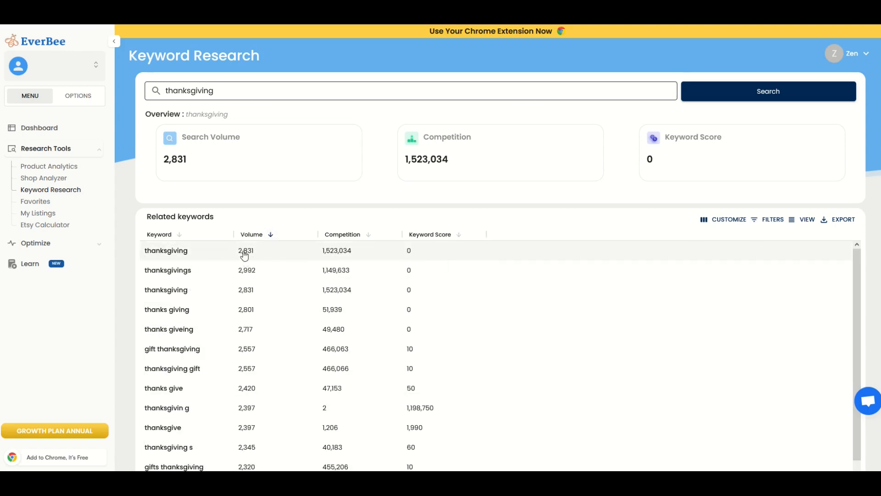
{"action": "scroll", "scroll_direction": "down", "scroll_amount": 3}
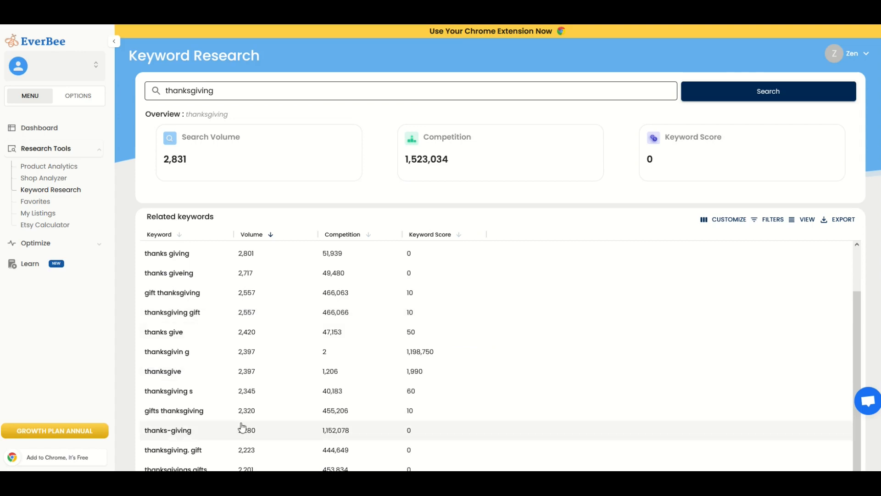
{"action": "scroll", "scroll_direction": "down", "scroll_amount": 3}
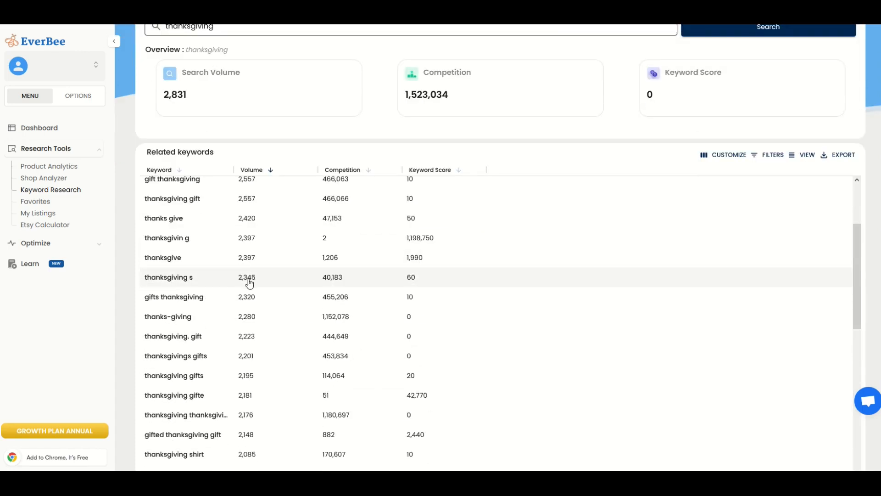
{"action": "scroll", "scroll_direction": "down", "scroll_amount": 3}
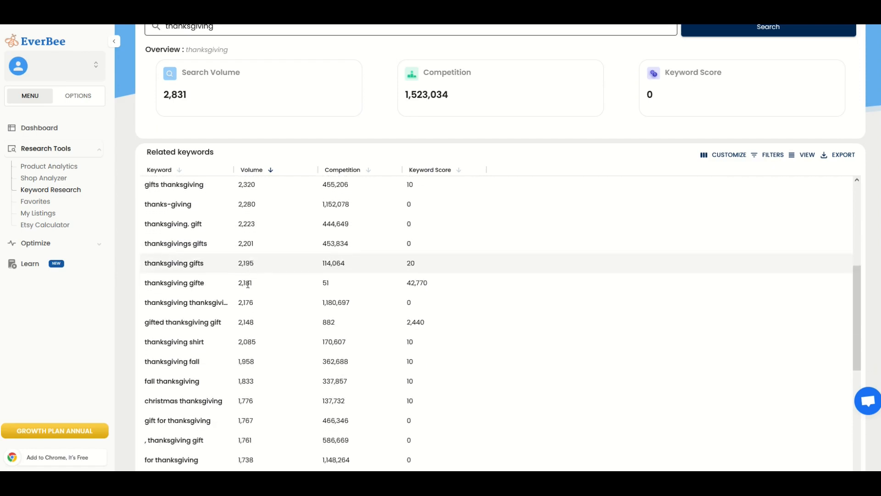
{"action": "scroll", "scroll_direction": "down", "scroll_amount": 3}
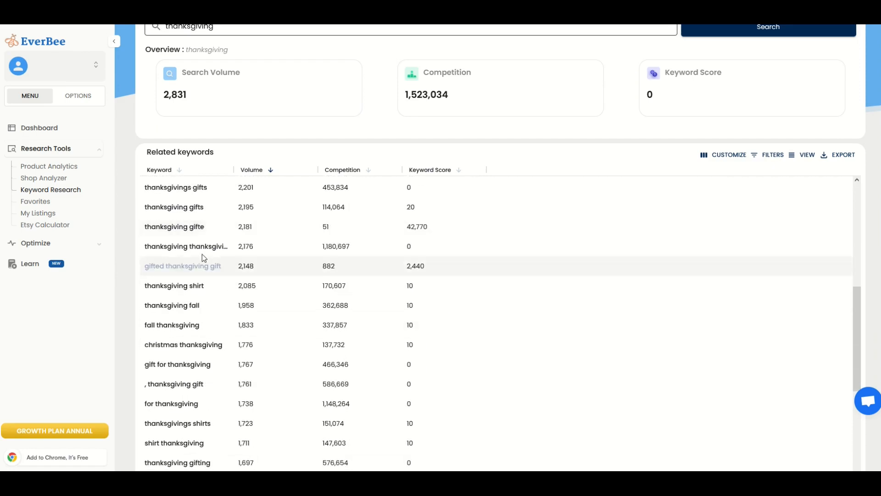
{"action": "mouse_move", "coordinate": [201, 249]}
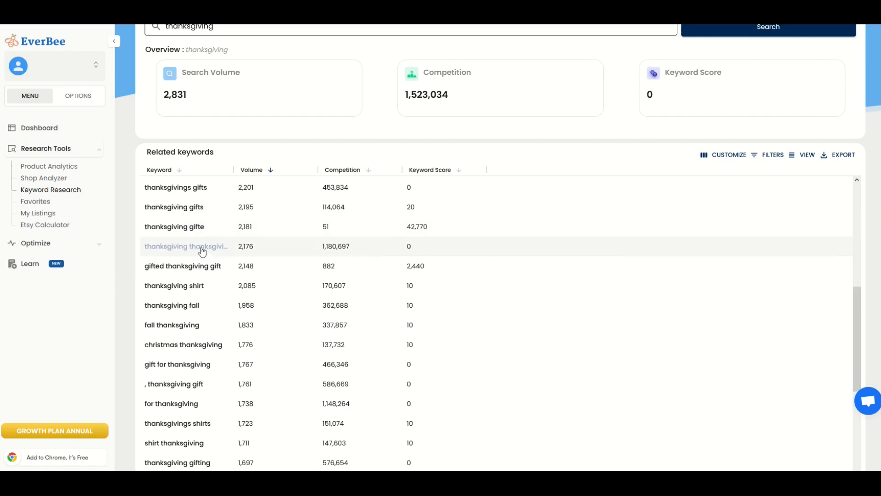
{"action": "scroll", "scroll_direction": "down", "scroll_amount": 3}
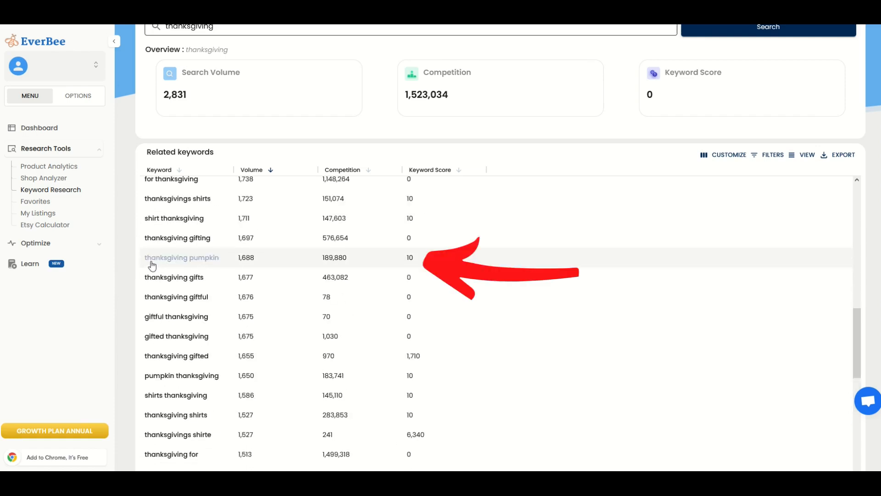
{"action": "mouse_move", "coordinate": [250, 262]}
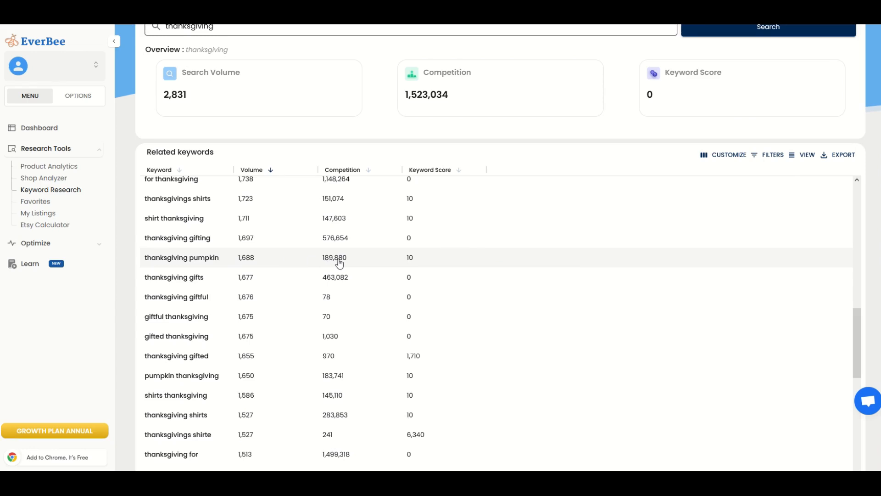
{"action": "mouse_move", "coordinate": [396, 264]}
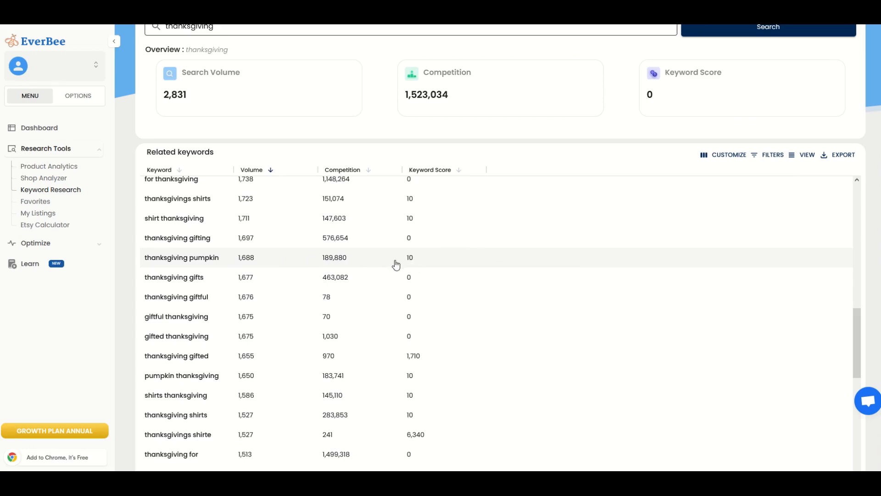
{"action": "mouse_move", "coordinate": [431, 264]}
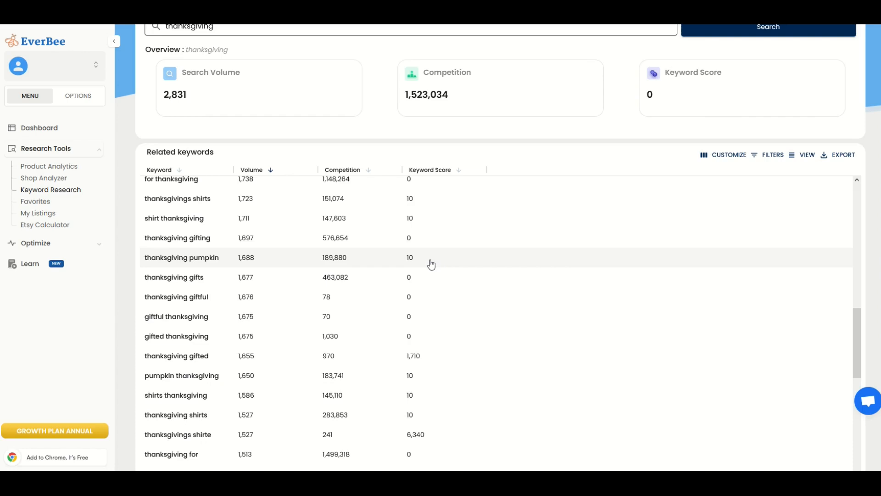
{"action": "mouse_move", "coordinate": [439, 261]}
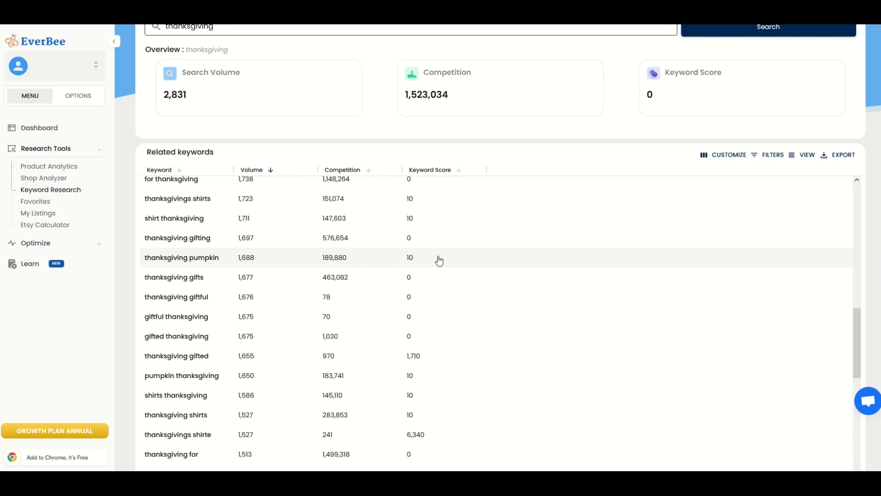
{"action": "scroll", "scroll_direction": "down", "scroll_amount": 3}
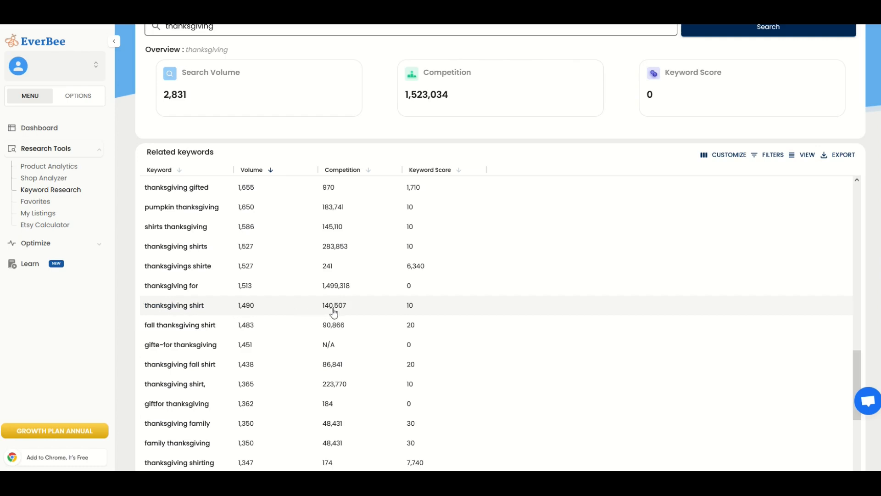
{"action": "mouse_move", "coordinate": [157, 312]}
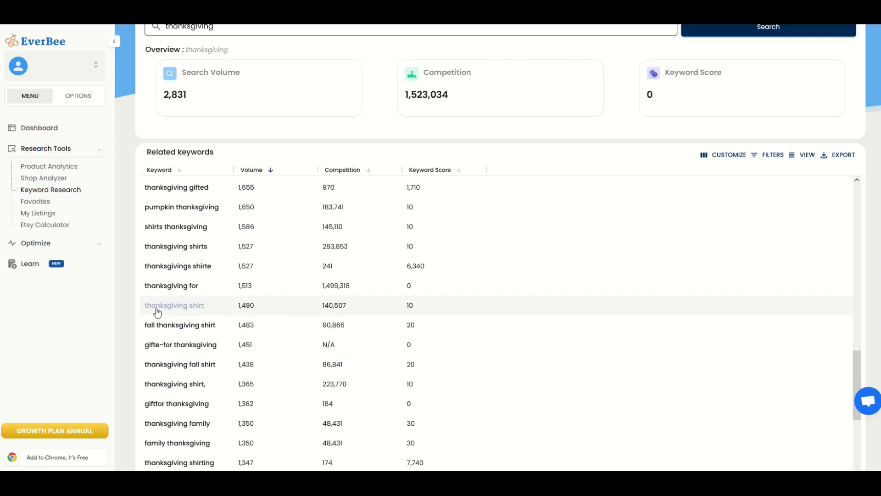
{"action": "mouse_move", "coordinate": [149, 308]}
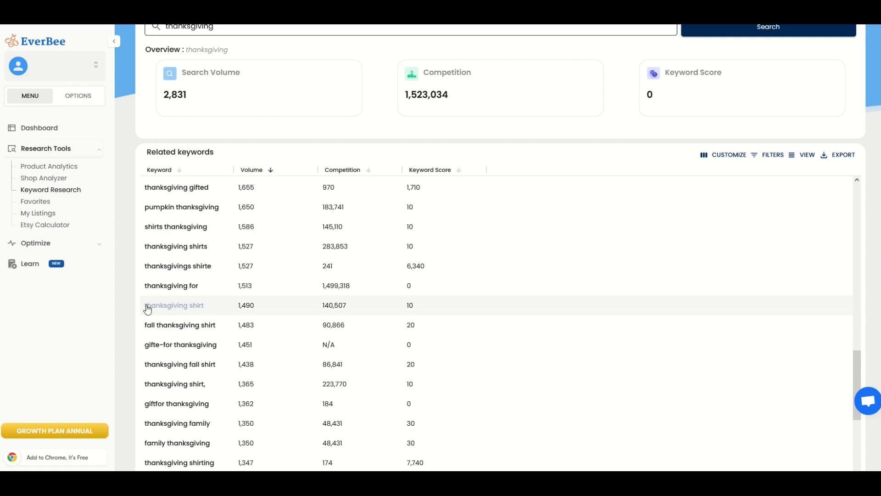
Search 'thanksgiving shirt' (volume 2,085) and sort its related keywords by score, descending
{"action": "scroll", "scroll_direction": "up", "scroll_amount": 3}
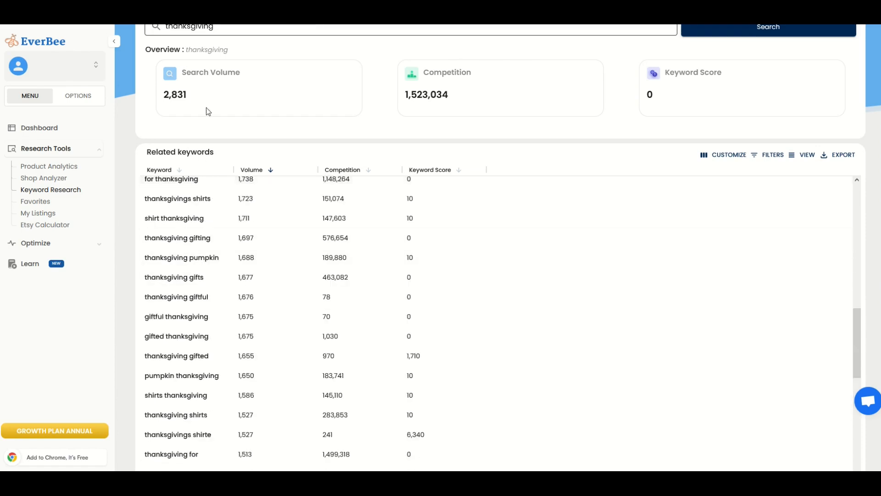
{"action": "left_click", "coordinate": [767, 90]}
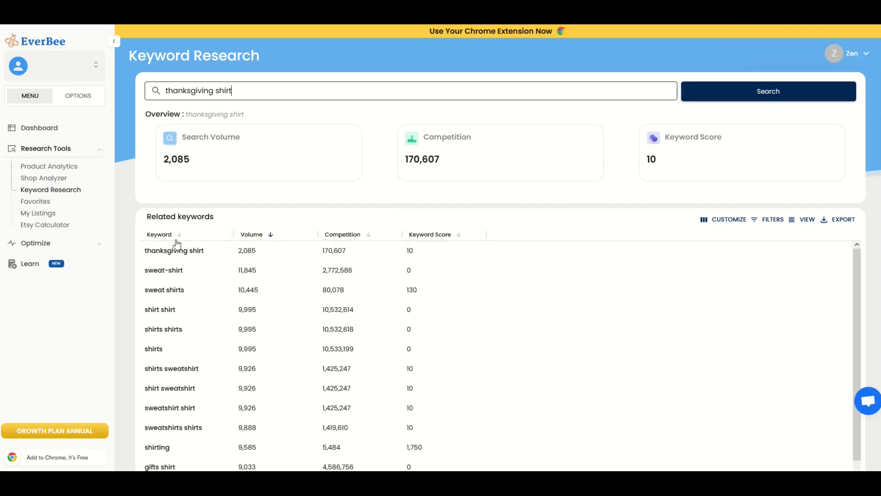
{"action": "mouse_move", "coordinate": [212, 94]}
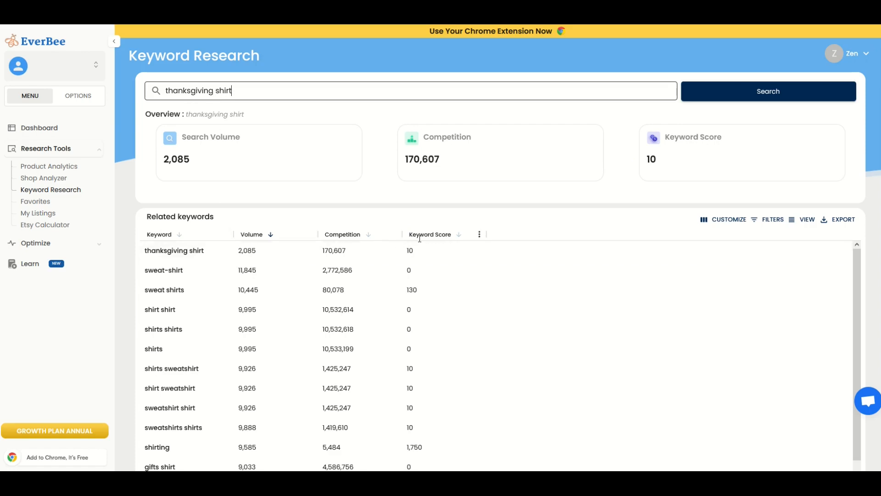
{"action": "left_click", "coordinate": [458, 236]}
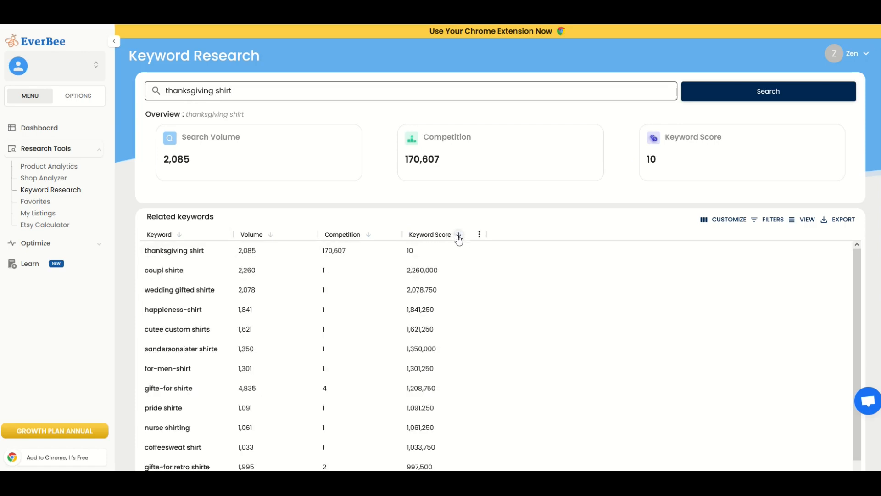
{"action": "left_click", "coordinate": [459, 237]}
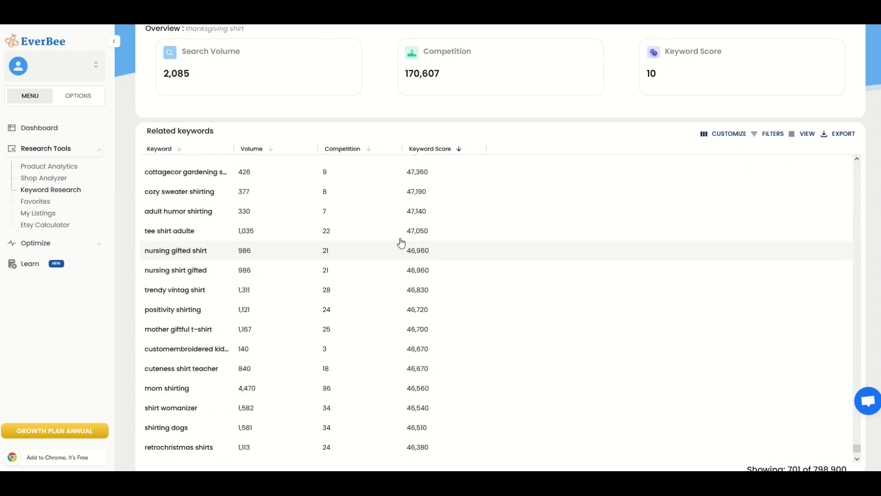
{"action": "scroll", "scroll_direction": "up", "scroll_amount": 3}
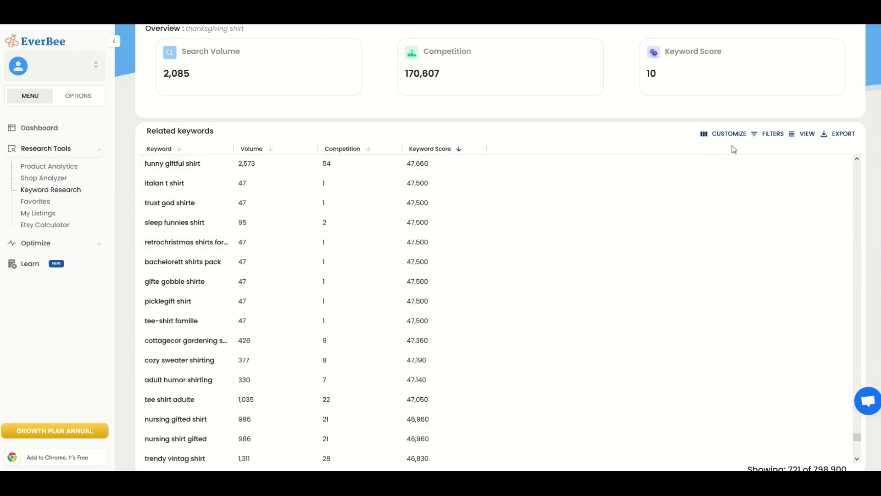
Filter keywords by 'thanks' and open 'thanksgiving pregnancy shirt dad' results on Etsy
{"action": "left_click", "coordinate": [773, 133]}
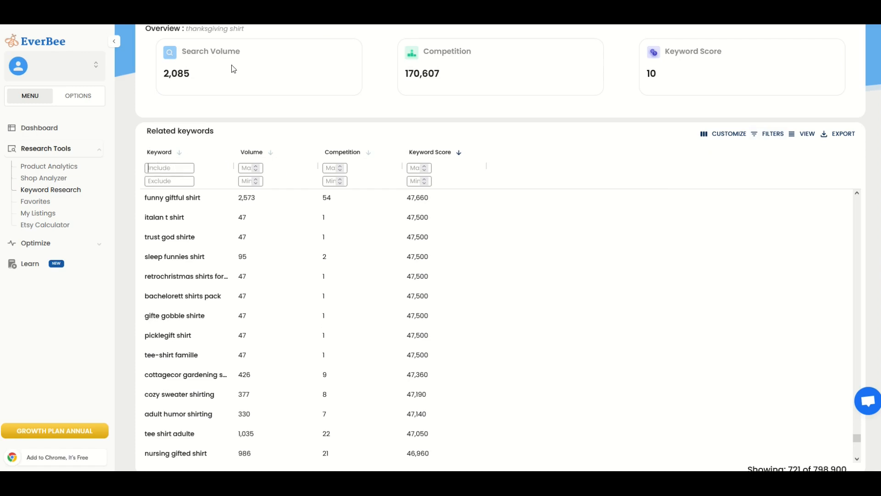
{"action": "type", "text": "thanksgiving"}
{"action": "left_click", "coordinate": [418, 167]}
{"action": "type", "text": "300"}
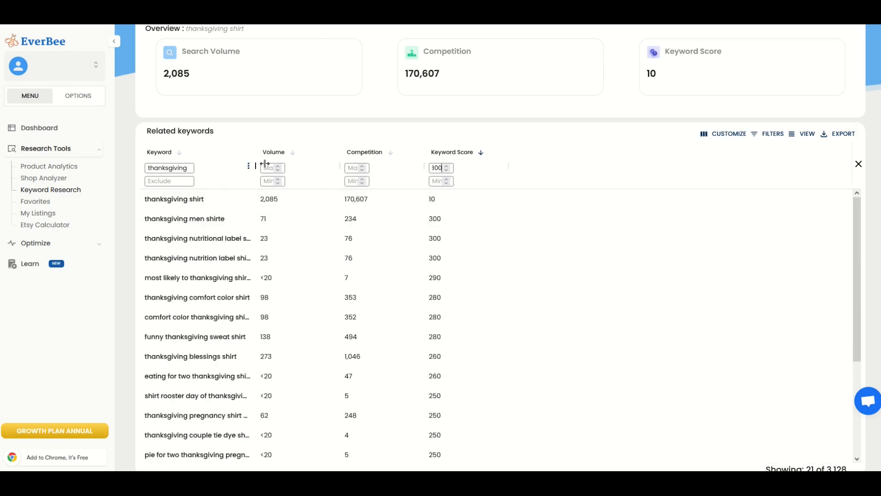
{"action": "scroll", "scroll_direction": "down", "scroll_amount": 3}
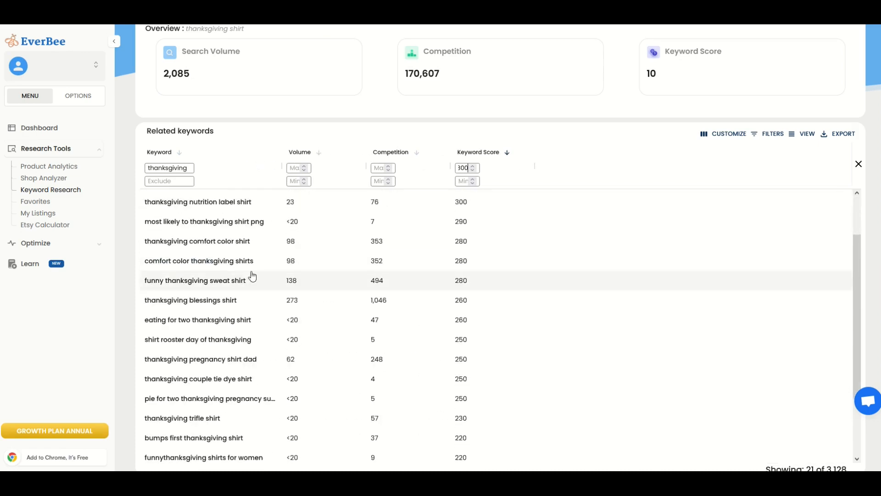
{"action": "mouse_move", "coordinate": [152, 305]}
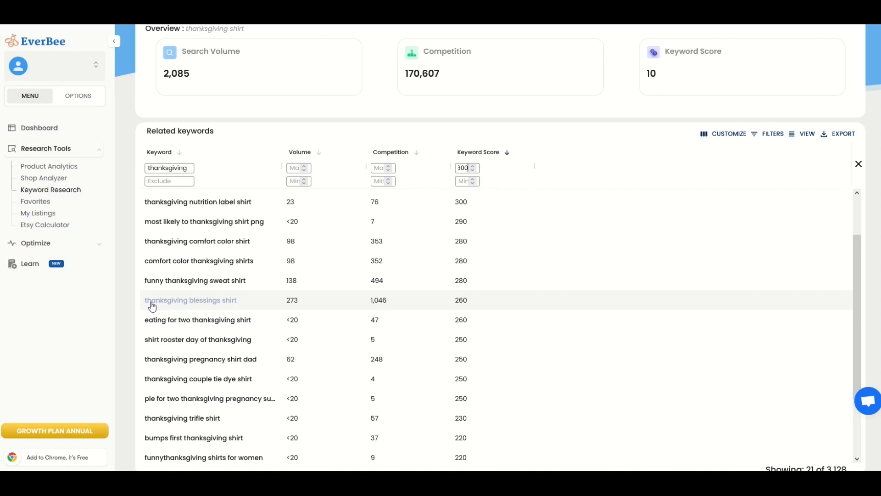
{"action": "mouse_move", "coordinate": [235, 307]}
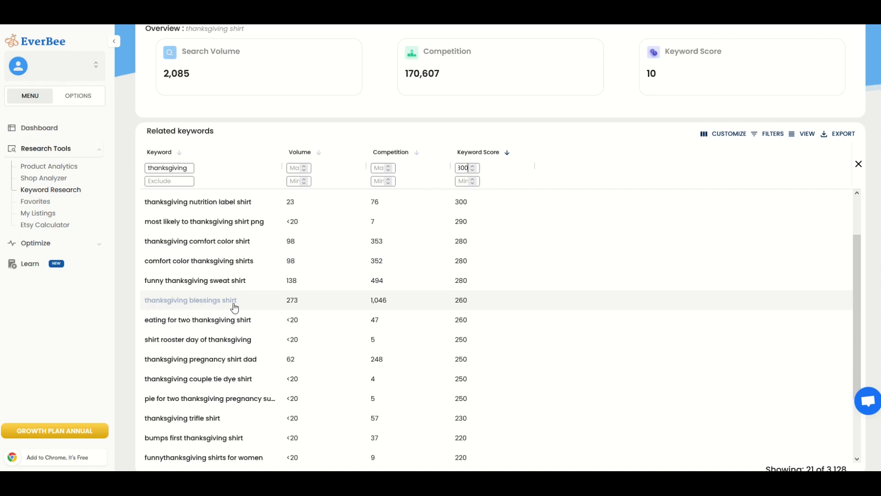
{"action": "mouse_move", "coordinate": [290, 308]}
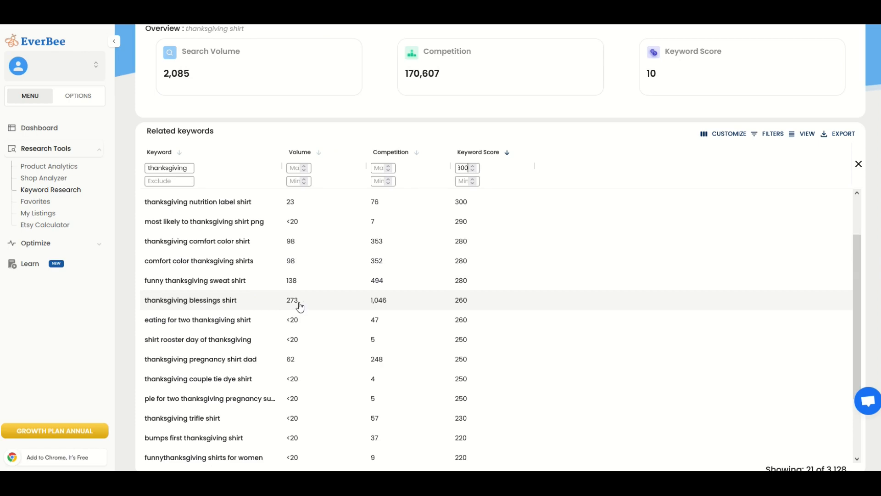
{"action": "mouse_move", "coordinate": [473, 296]}
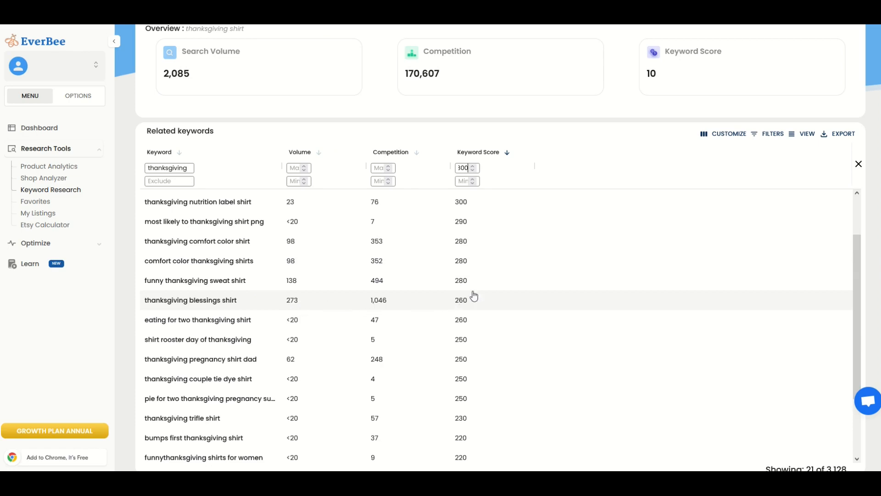
{"action": "mouse_move", "coordinate": [477, 303]}
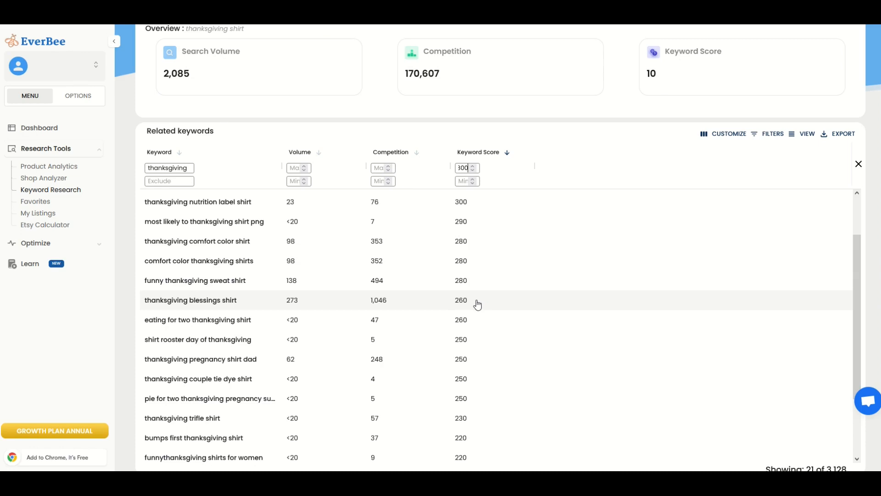
{"action": "mouse_move", "coordinate": [190, 299]}
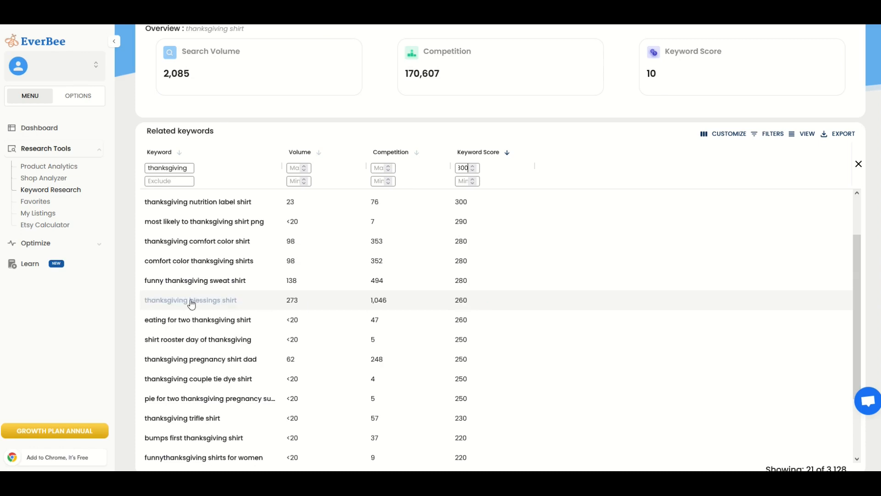
{"action": "mouse_move", "coordinate": [172, 338]}
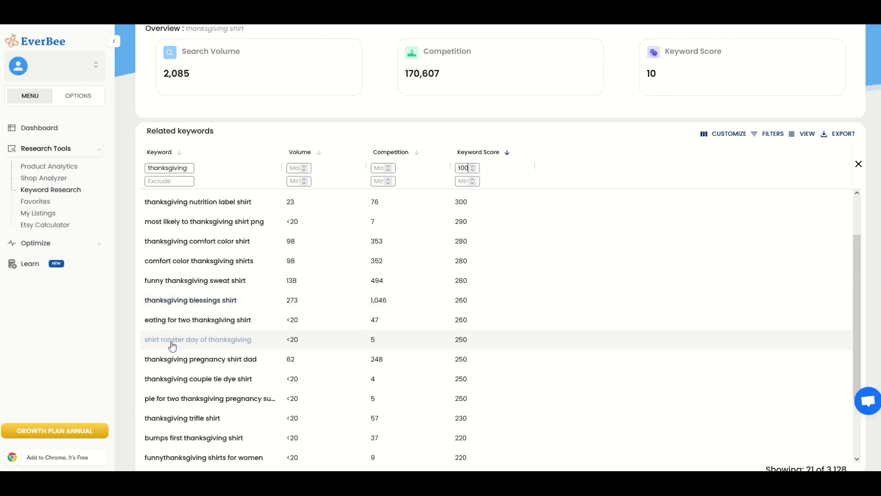
{"action": "mouse_move", "coordinate": [233, 368]}
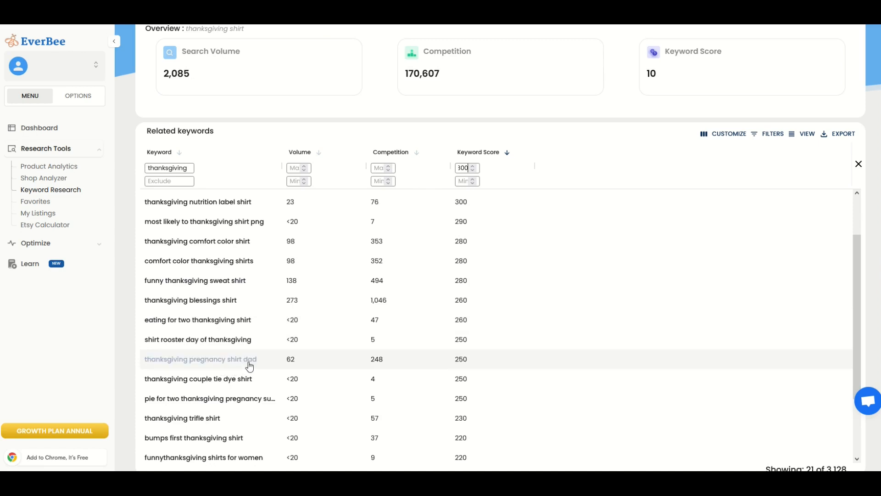
{"action": "left_click", "coordinate": [200, 359]}
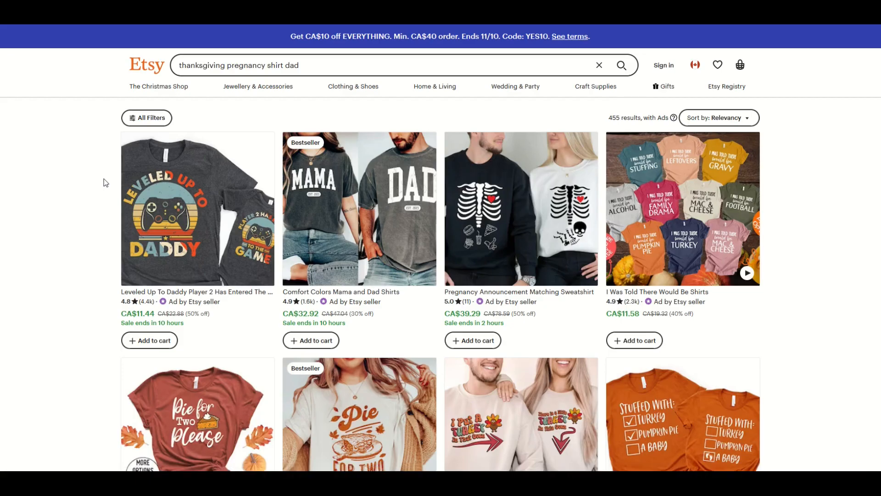
{"action": "mouse_move", "coordinate": [92, 180]}
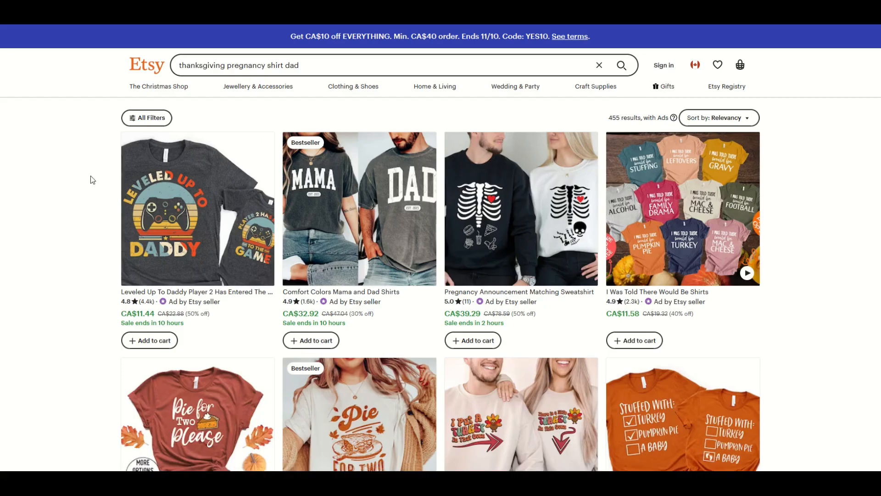
Open freedomlook's Thanksgiving pregnancy reveal matching sweatshirt listing, priced CA$19.99
{"action": "scroll", "scroll_direction": "down", "scroll_amount": 3}
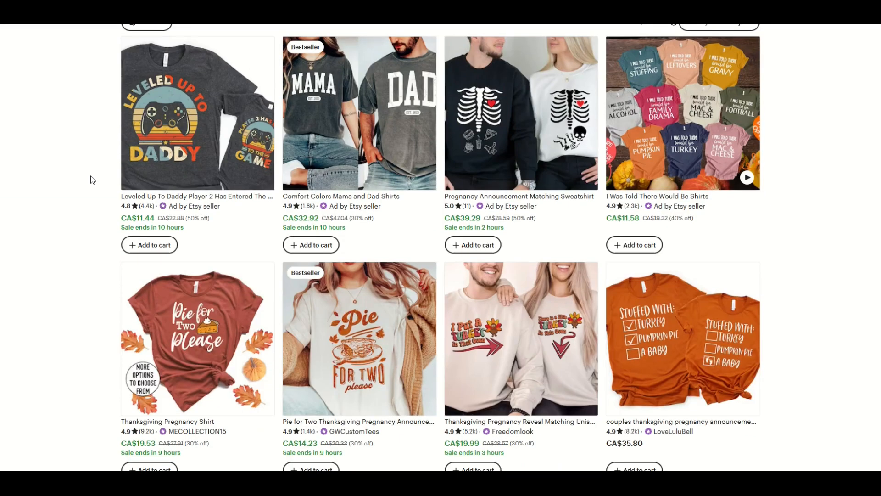
{"action": "mouse_move", "coordinate": [363, 392]}
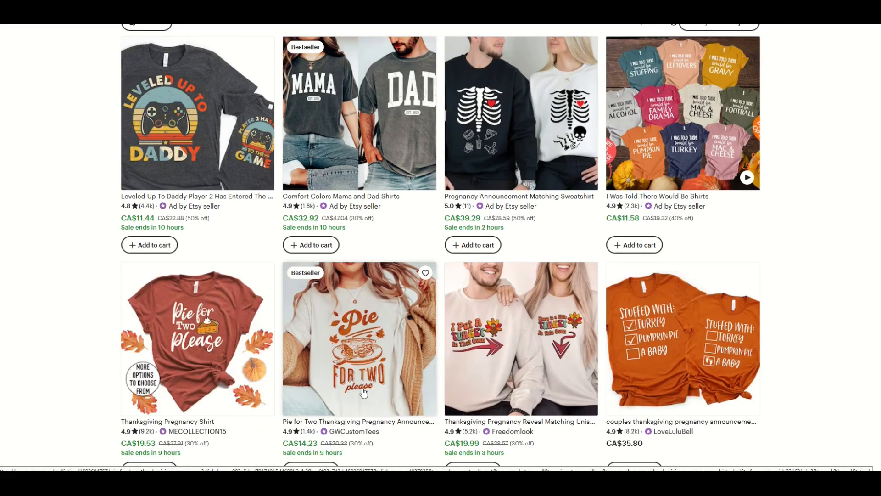
{"action": "scroll", "scroll_direction": "down", "scroll_amount": 3}
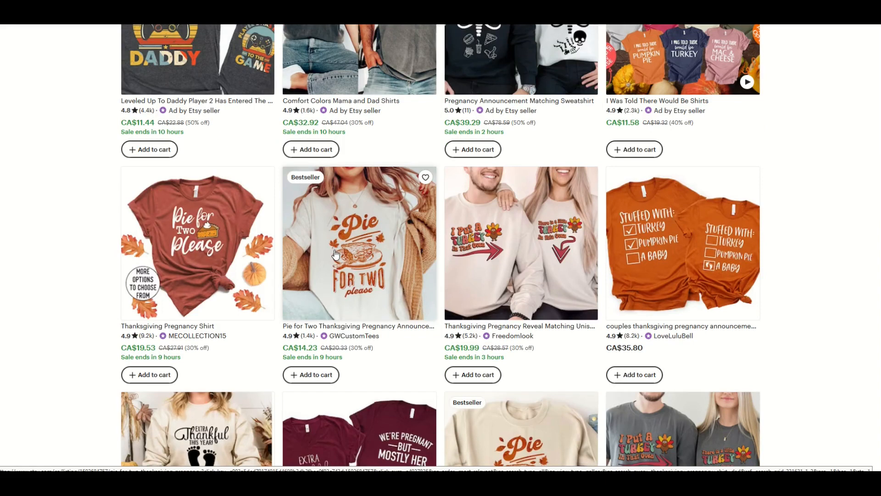
{"action": "left_click", "coordinate": [520, 243]}
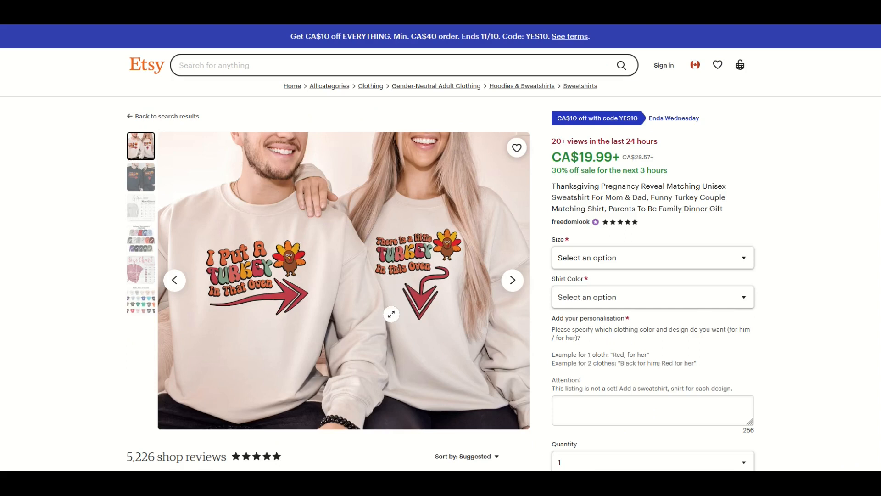
{"action": "mouse_move", "coordinate": [391, 314]}
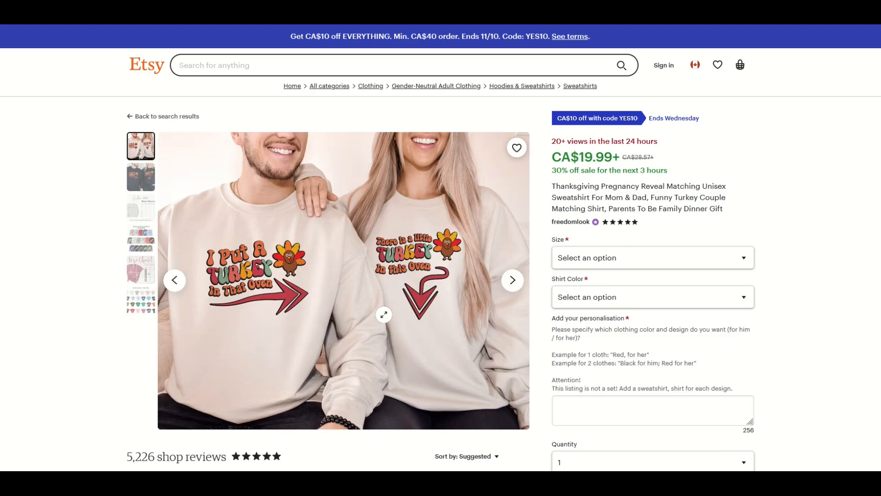
{"action": "mouse_move", "coordinate": [458, 344]}
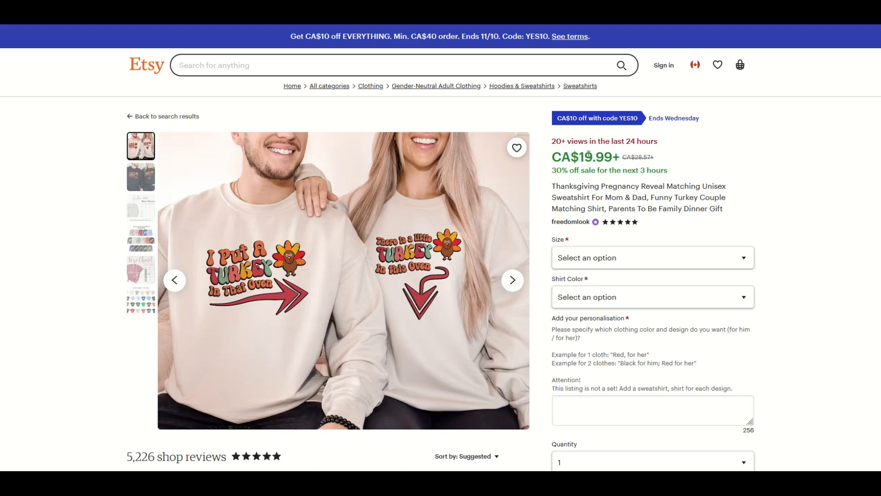
{"action": "mouse_move", "coordinate": [726, 150]}
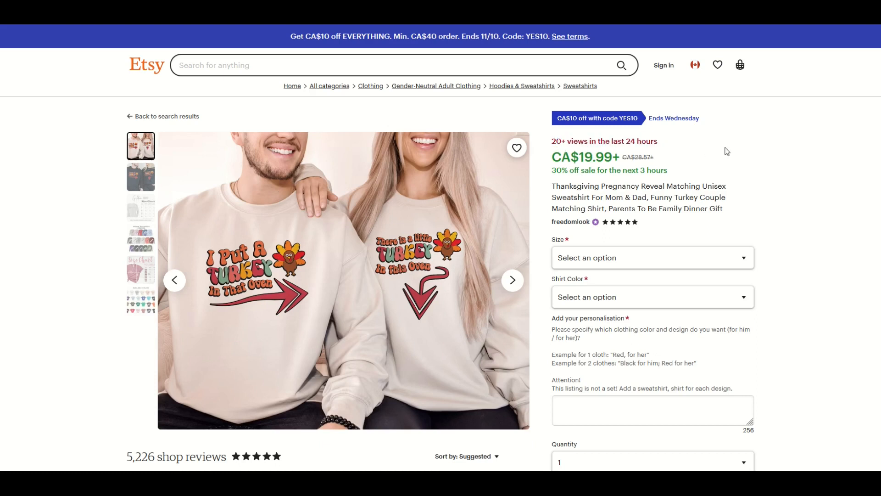
{"action": "mouse_move", "coordinate": [378, 295]}
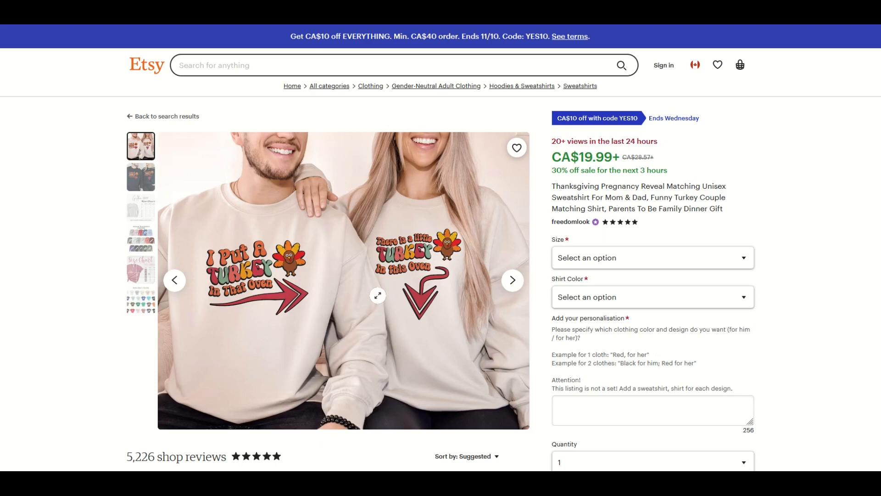
{"action": "mouse_move", "coordinate": [452, 255]}
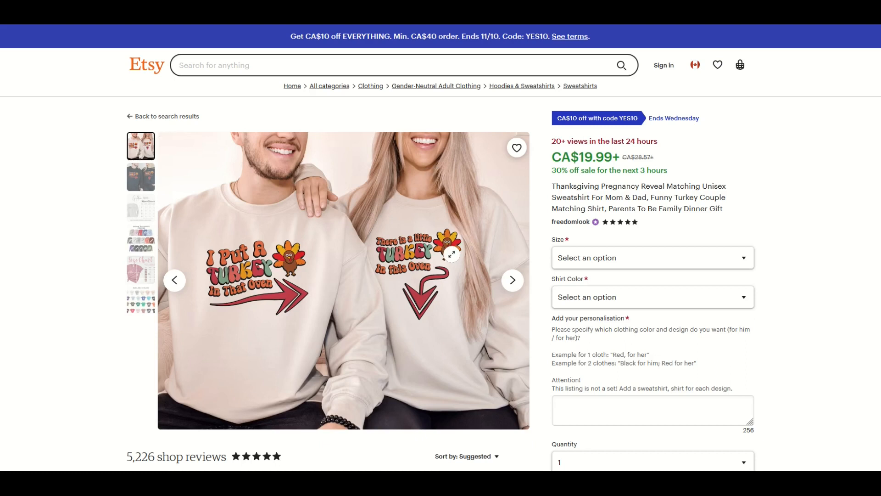
{"action": "scroll", "scroll_direction": "down", "scroll_amount": 3}
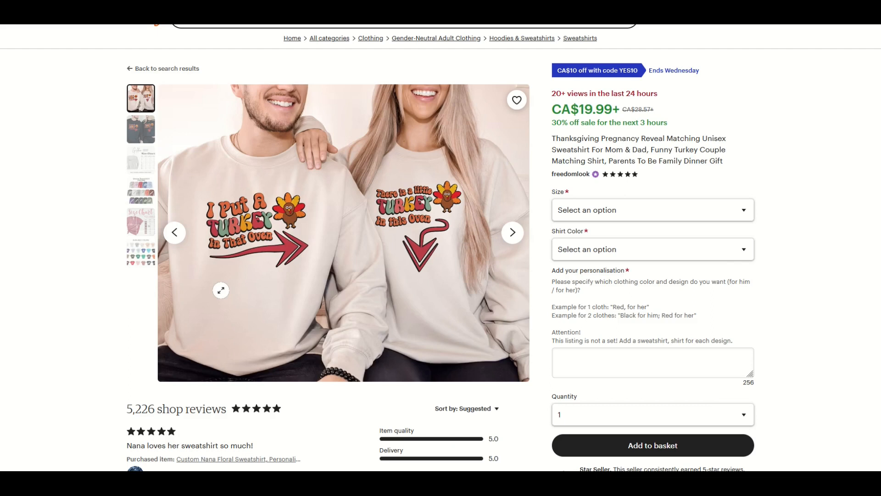
{"action": "mouse_move", "coordinate": [453, 230]}
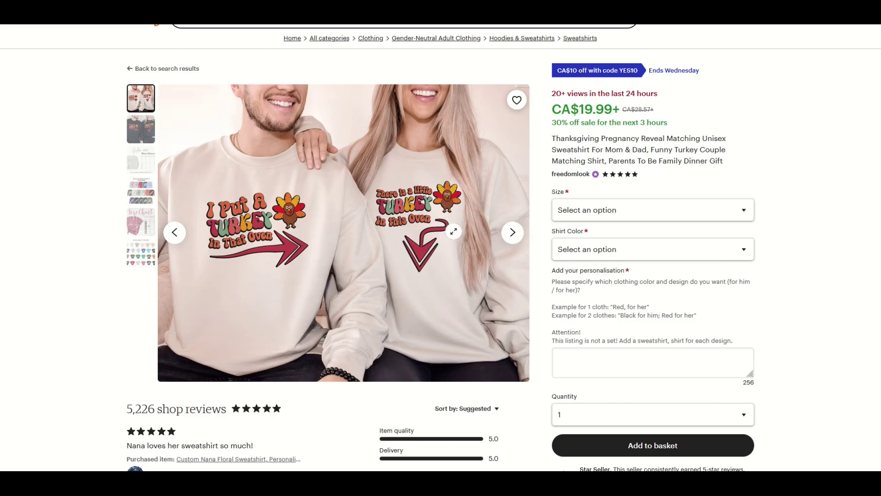
{"action": "mouse_move", "coordinate": [70, 225]}
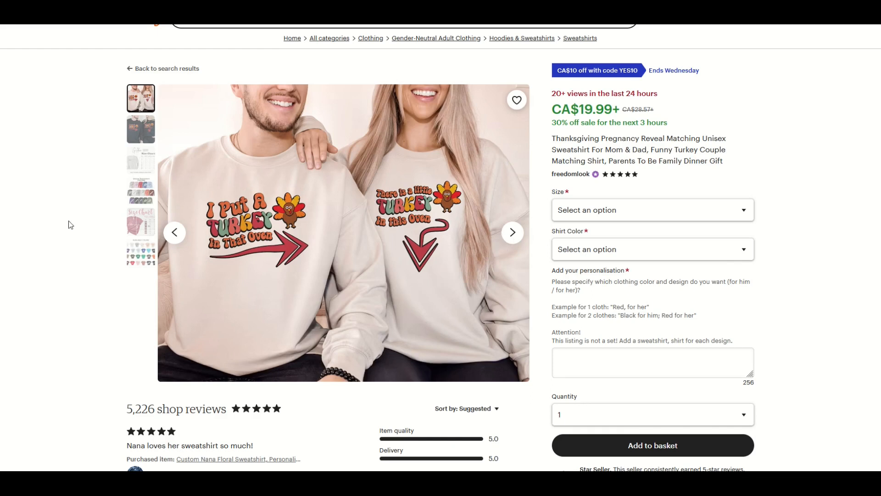
{"action": "scroll", "scroll_direction": "up", "scroll_amount": 3}
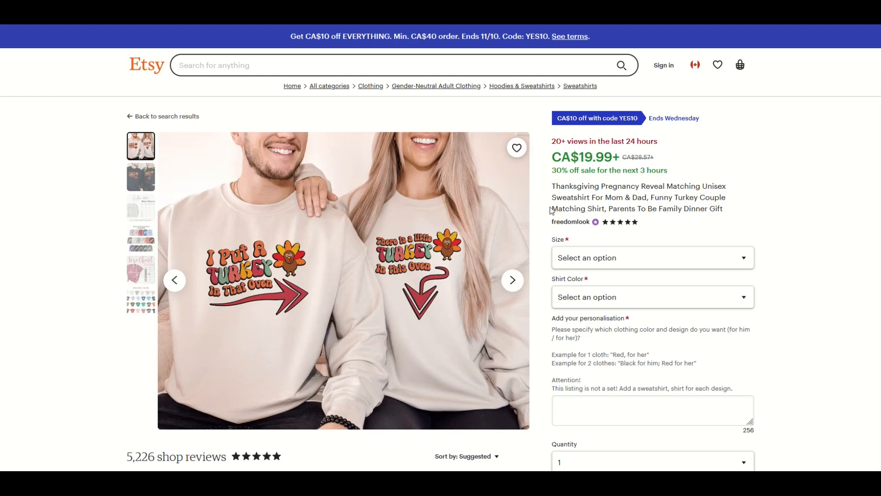
{"action": "left_click", "coordinate": [651, 257]}
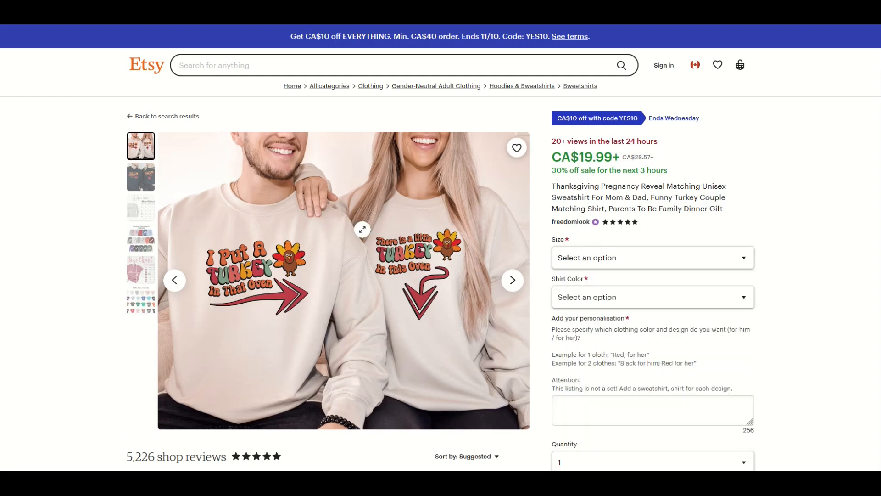
{"action": "mouse_move", "coordinate": [292, 258]}
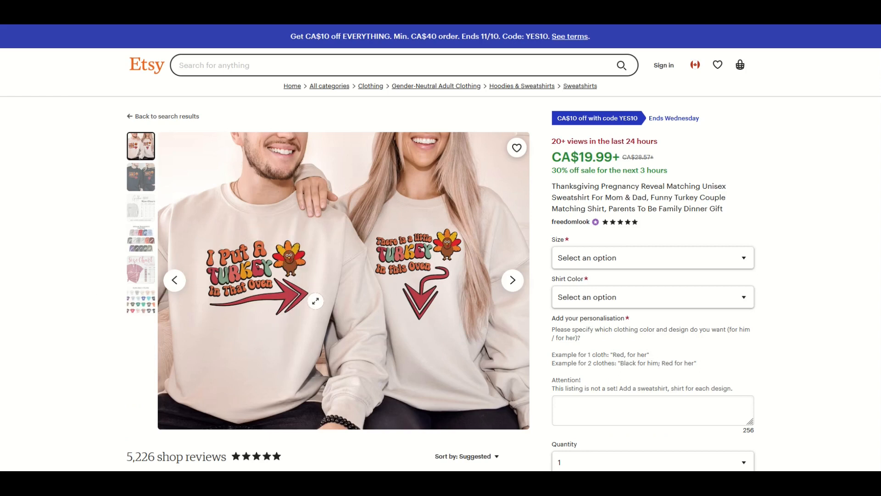
{"action": "mouse_move", "coordinate": [243, 313]}
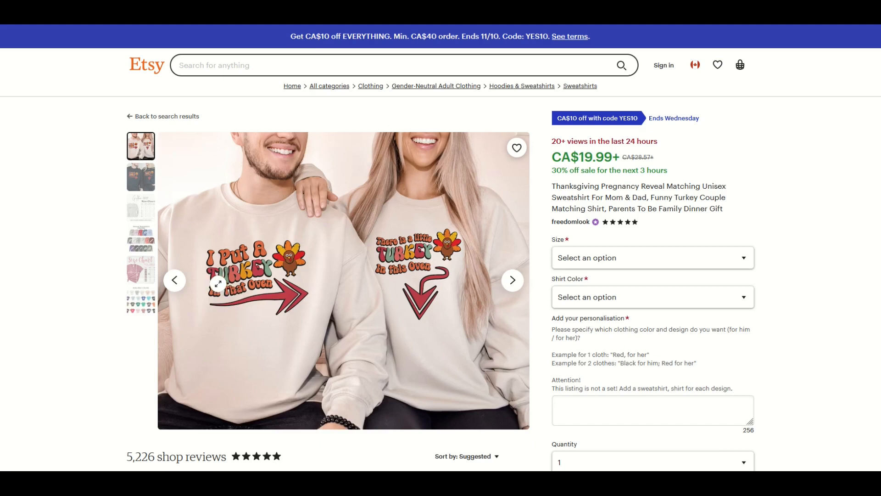
{"action": "mouse_move", "coordinate": [296, 276]}
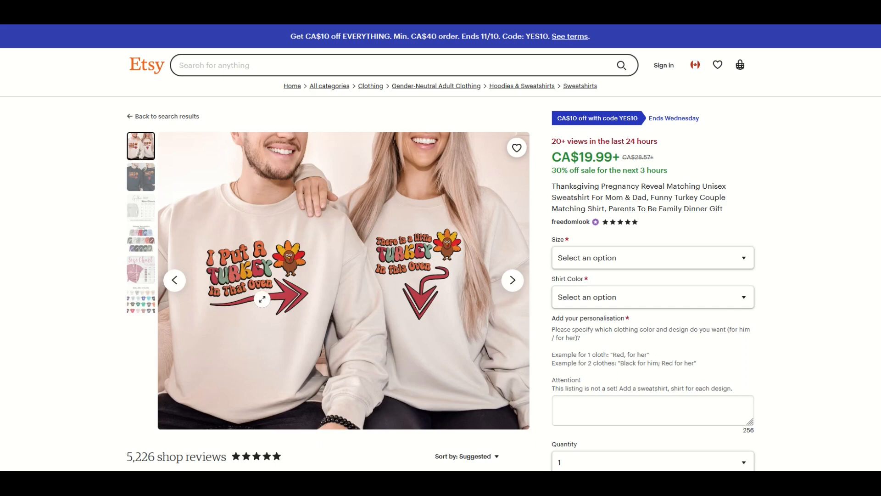
{"action": "mouse_move", "coordinate": [299, 301]}
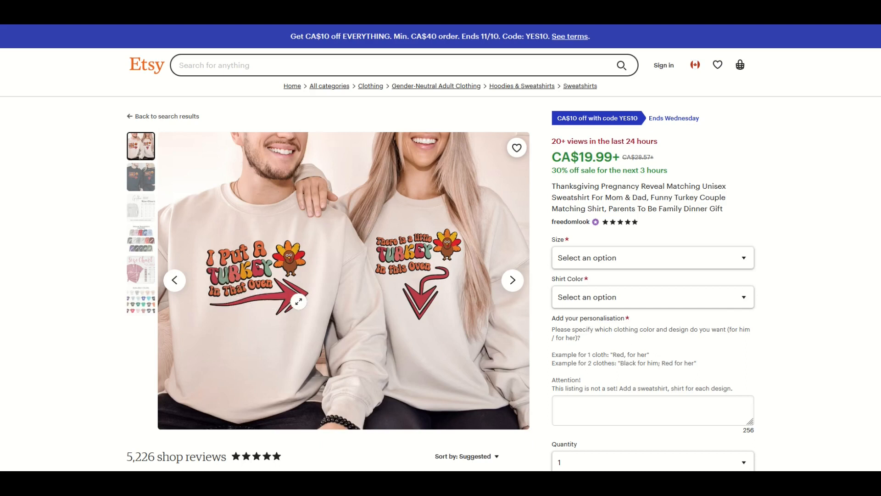
{"action": "mouse_move", "coordinate": [359, 307]}
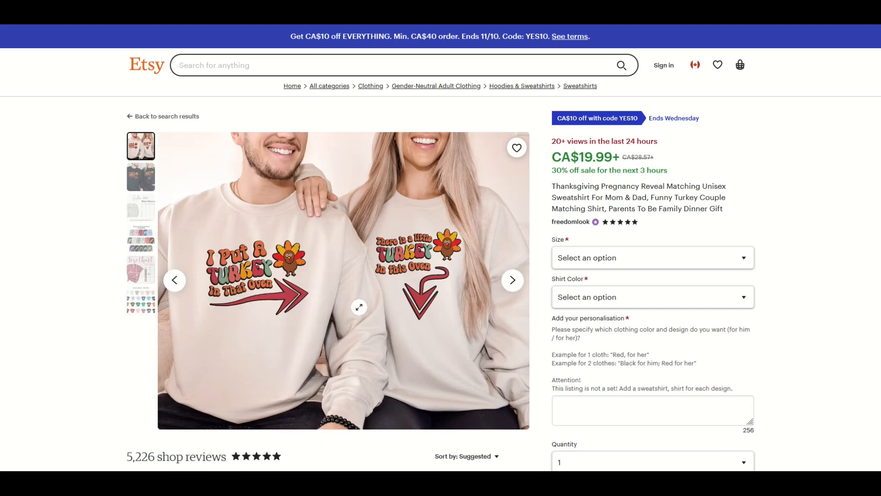
{"action": "mouse_move", "coordinate": [466, 246]}
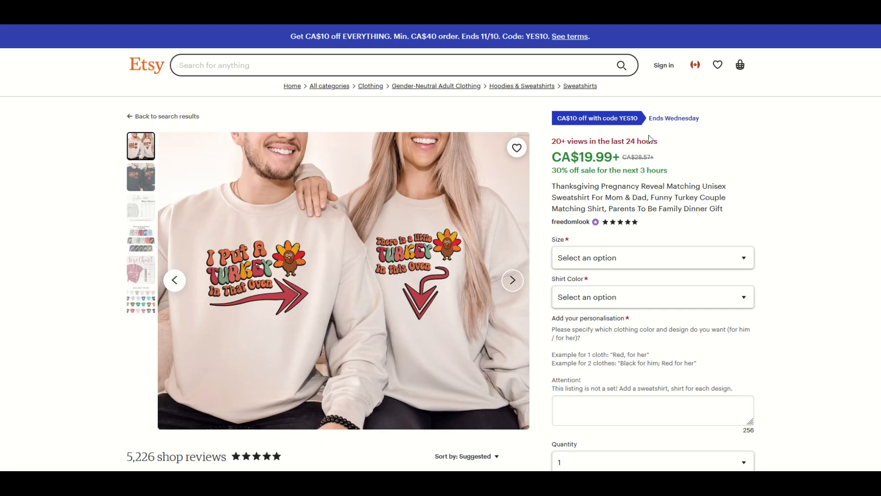
{"action": "mouse_move", "coordinate": [653, 186]}
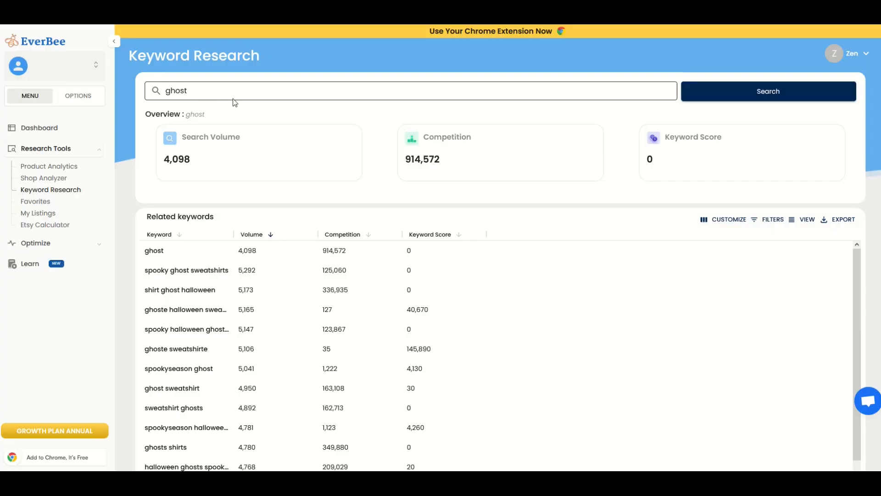
{"action": "mouse_move", "coordinate": [389, 147]}
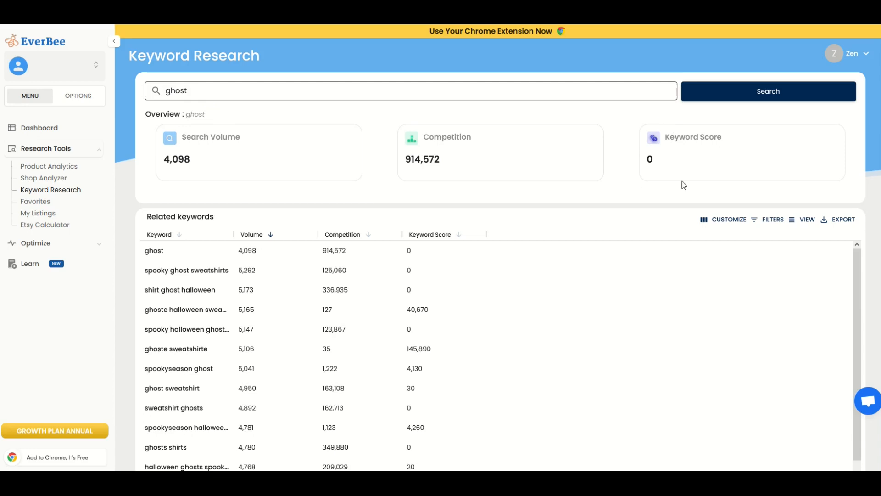
{"action": "mouse_move", "coordinate": [641, 179]}
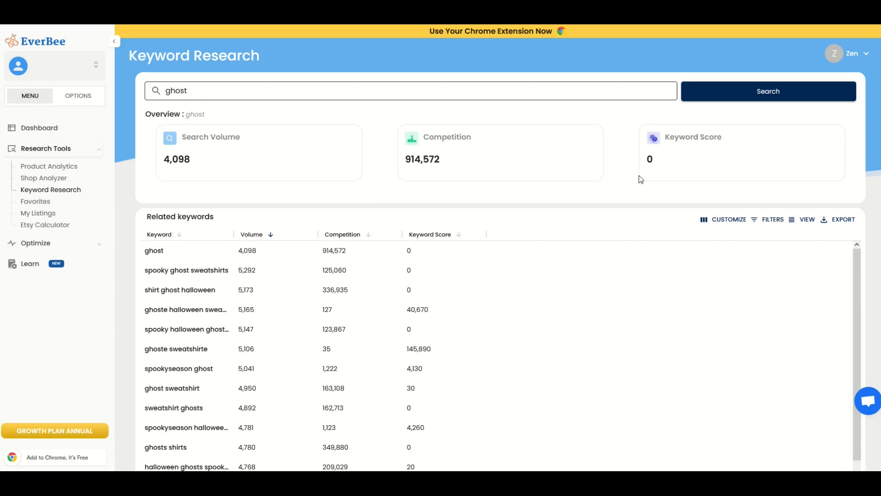
{"action": "mouse_move", "coordinate": [172, 375]}
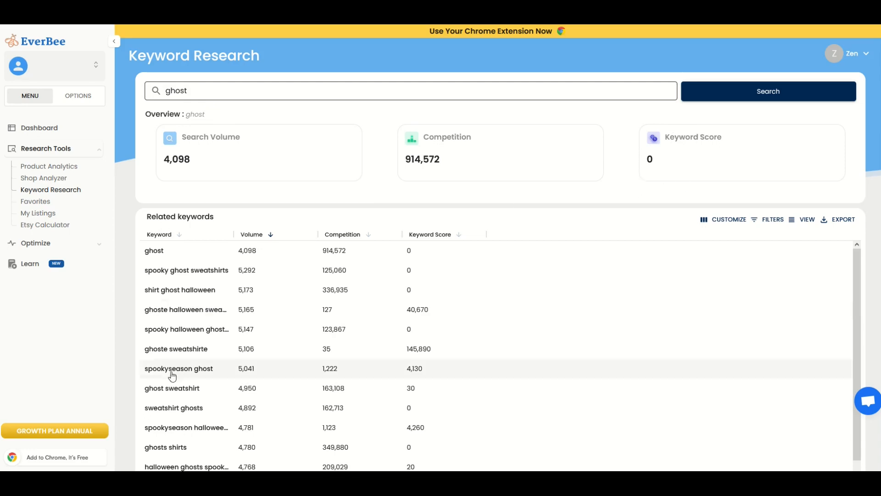
Sort ghost related keywords by score, highest first, and export them to a spreadsheet
{"action": "left_click", "coordinate": [431, 235]}
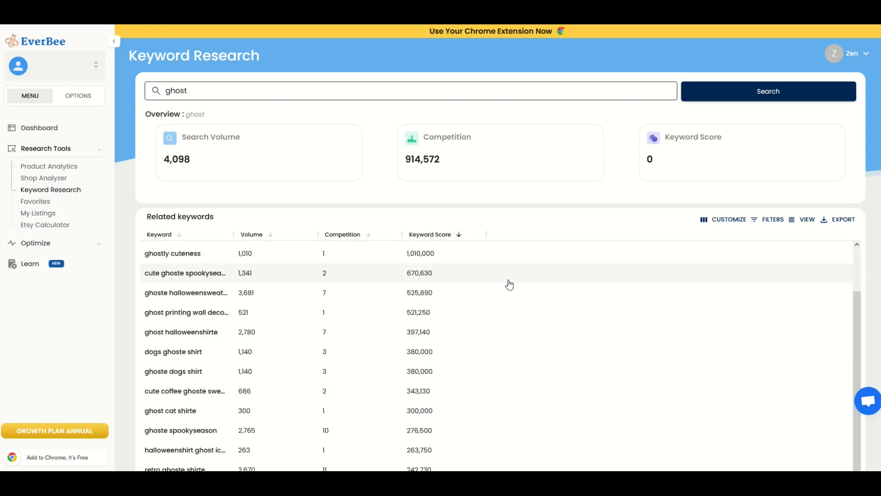
{"action": "scroll", "scroll_direction": "down", "scroll_amount": 3}
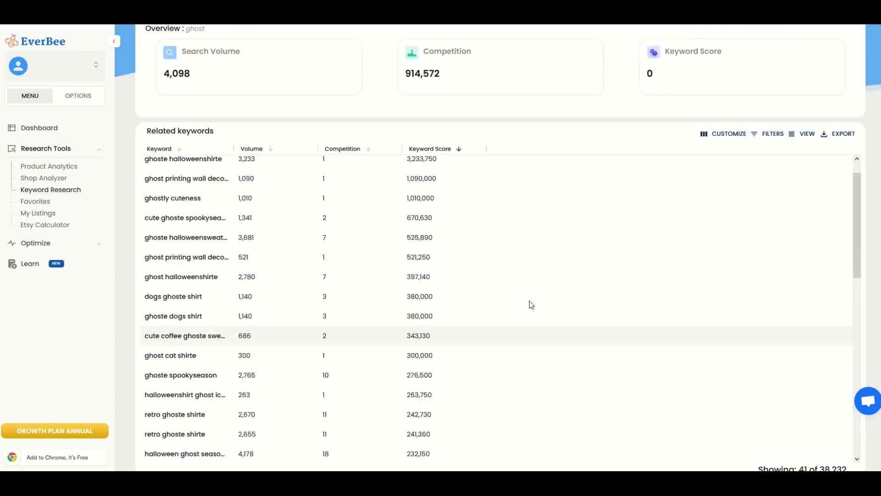
{"action": "scroll", "scroll_direction": "up", "scroll_amount": 3}
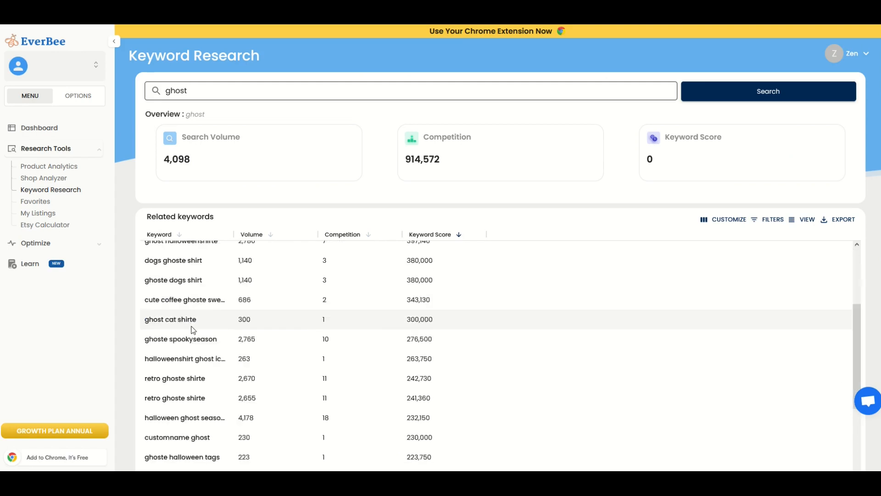
{"action": "scroll", "scroll_direction": "up", "scroll_amount": 3}
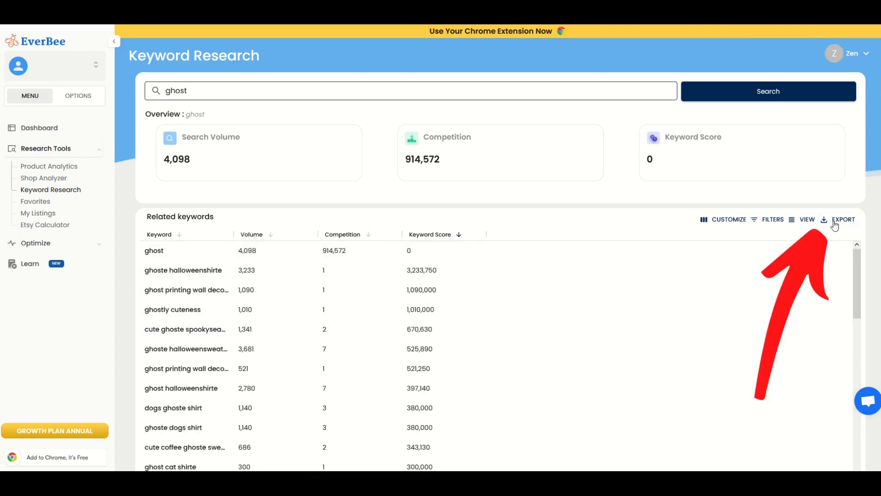
{"action": "left_click", "coordinate": [843, 219]}
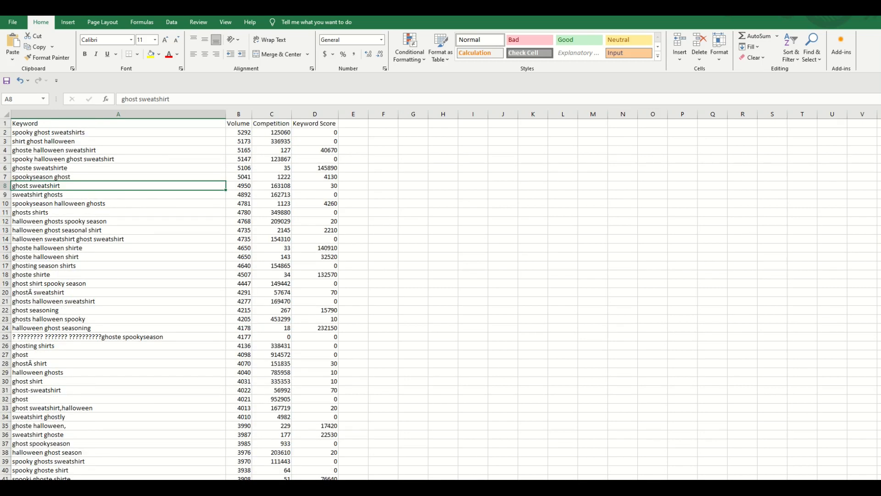
Format the header row (Keyword, Volume, Competition, Keyword Score) with black fill and white text
{"action": "left_click", "coordinate": [117, 132]}
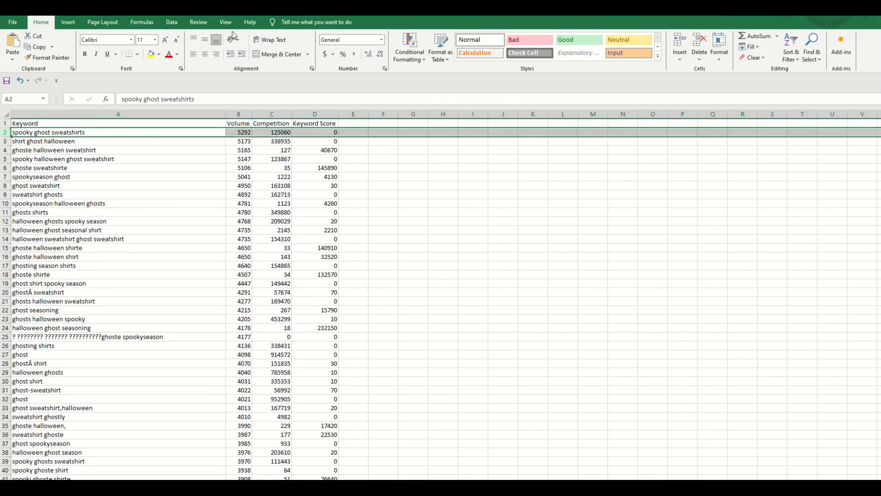
{"action": "left_click", "coordinate": [224, 22]}
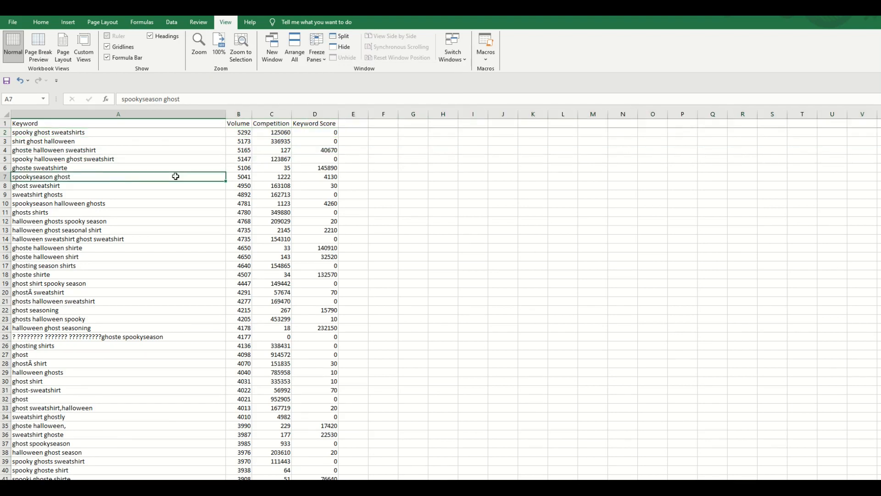
{"action": "left_click", "coordinate": [40, 22]}
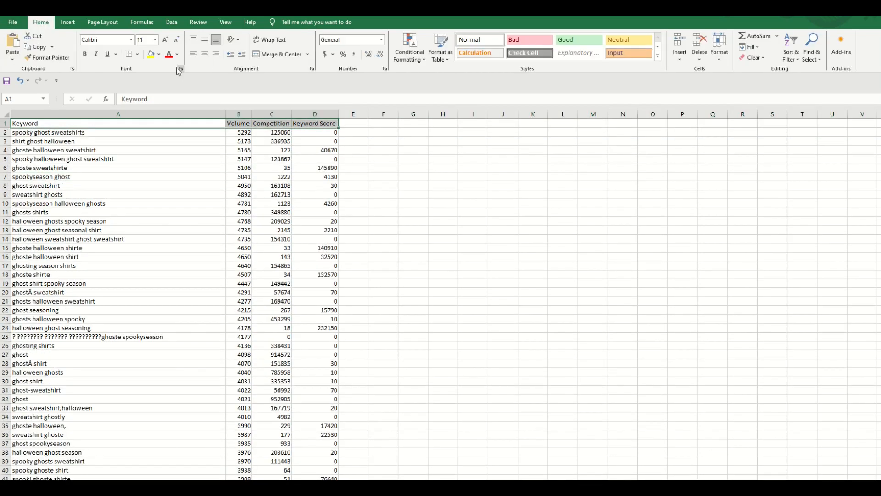
{"action": "left_click", "coordinate": [178, 54]}
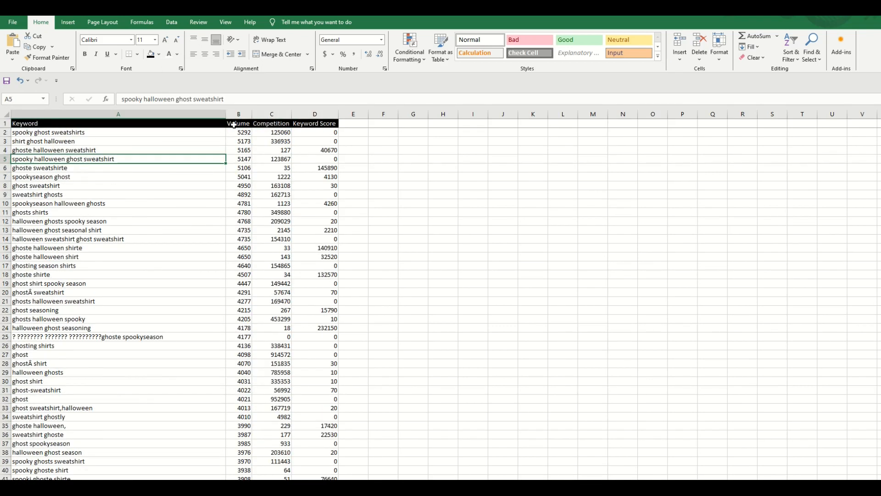
Sort the ghost keyword table on Keyword Score, largest to smallest, and scroll to scores around 150–200
{"action": "left_click", "coordinate": [314, 123]}
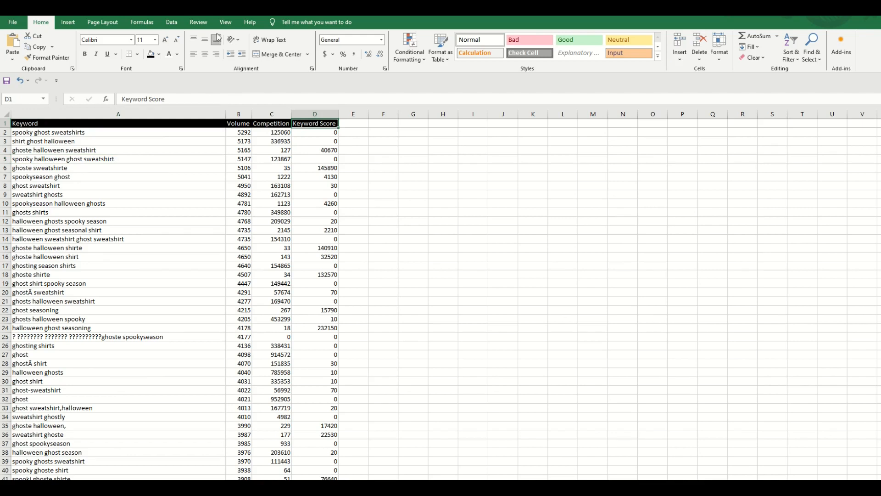
{"action": "left_click", "coordinate": [284, 45]}
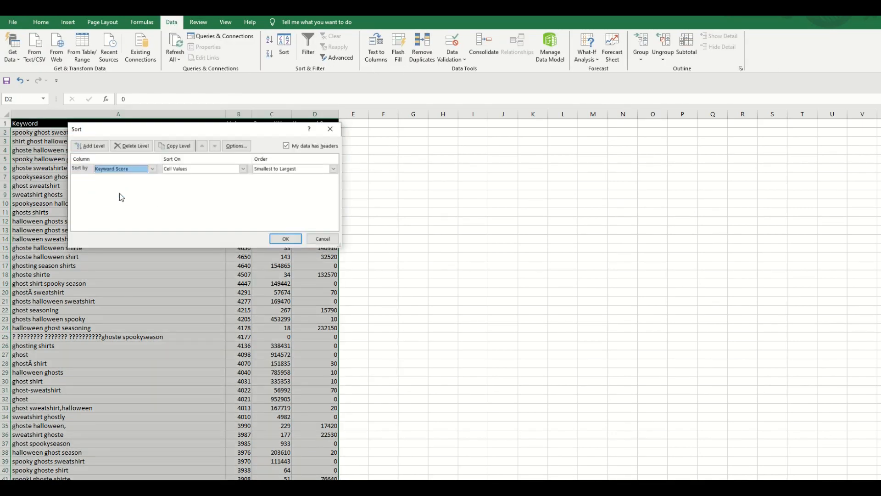
{"action": "left_click", "coordinate": [292, 169]}
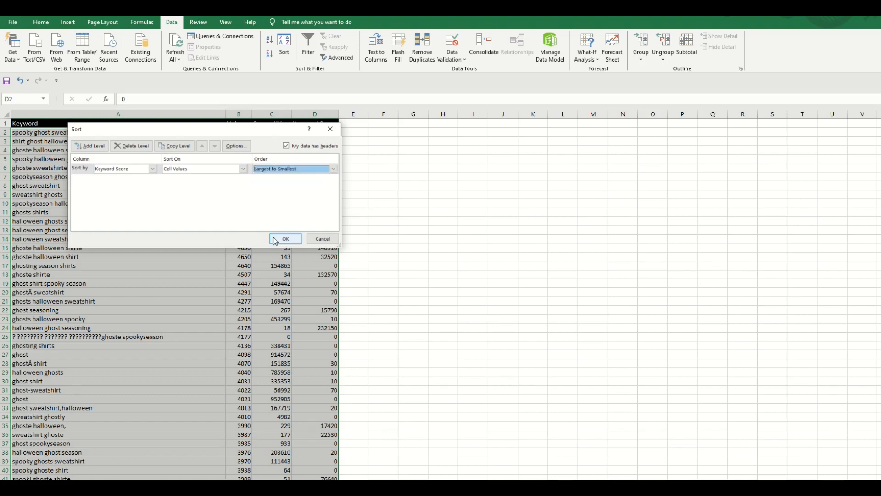
{"action": "left_click", "coordinate": [285, 238]}
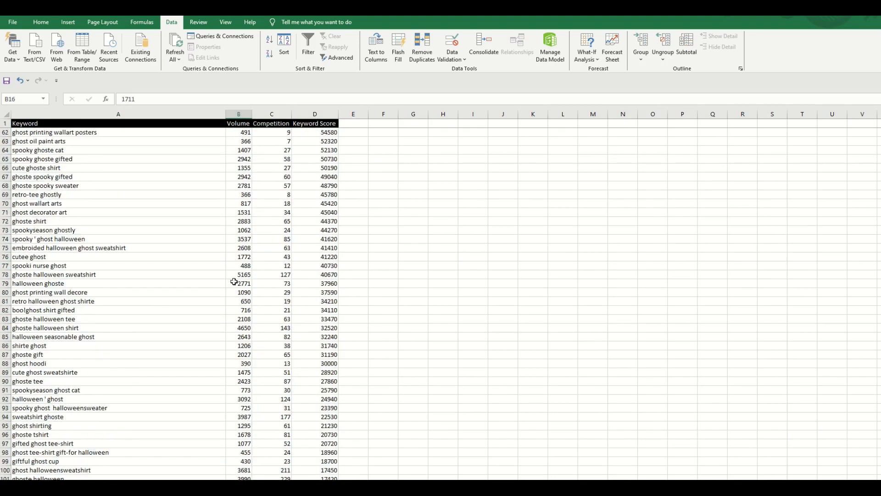
{"action": "scroll", "scroll_direction": "down", "scroll_amount": 3}
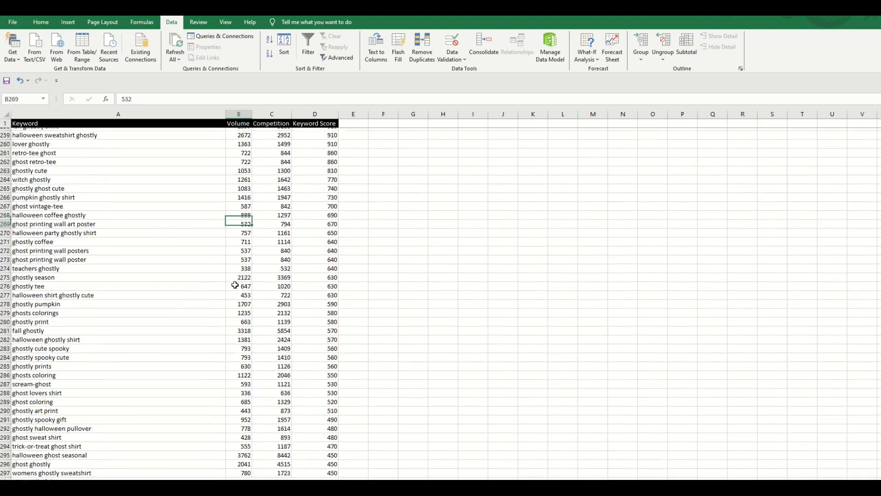
{"action": "scroll", "scroll_direction": "down", "scroll_amount": 3}
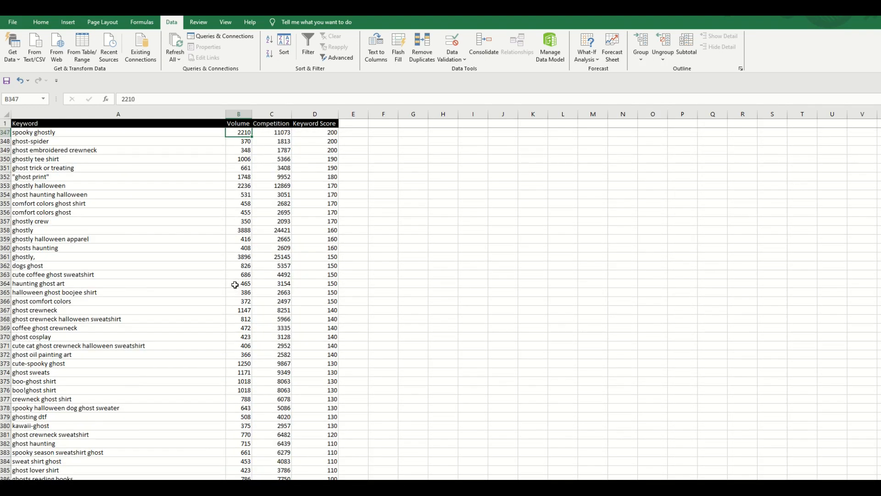
{"action": "left_click", "coordinate": [45, 229]}
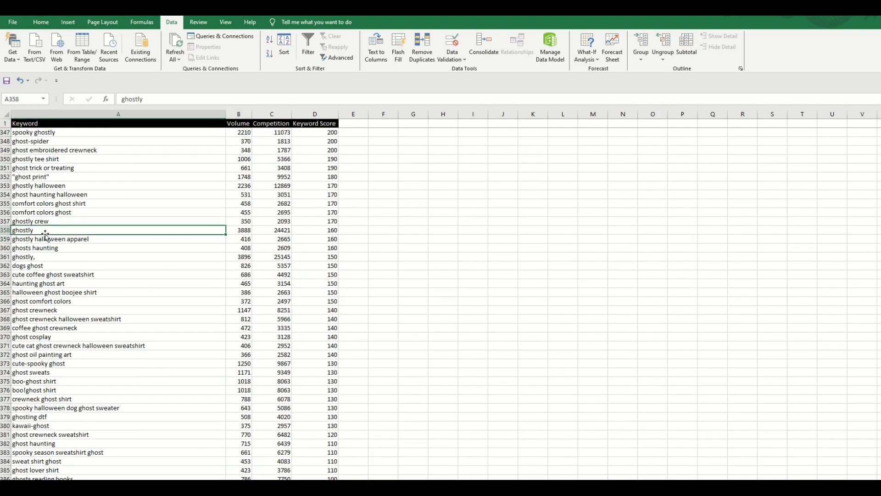
Fill the ghostly halloween apparel, coffee ghost crewneck, ghost oil painting art and kawaii-ghost rows yellow
{"action": "left_click", "coordinate": [50, 239]}
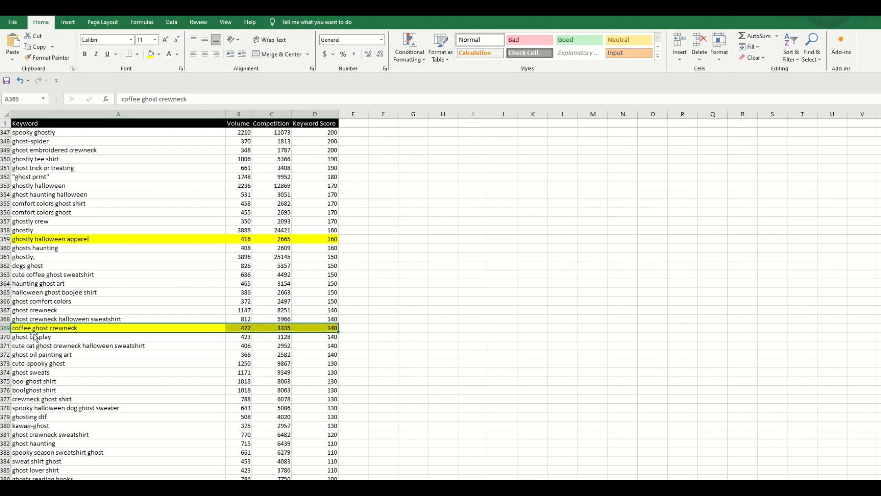
{"action": "left_click", "coordinate": [79, 345]}
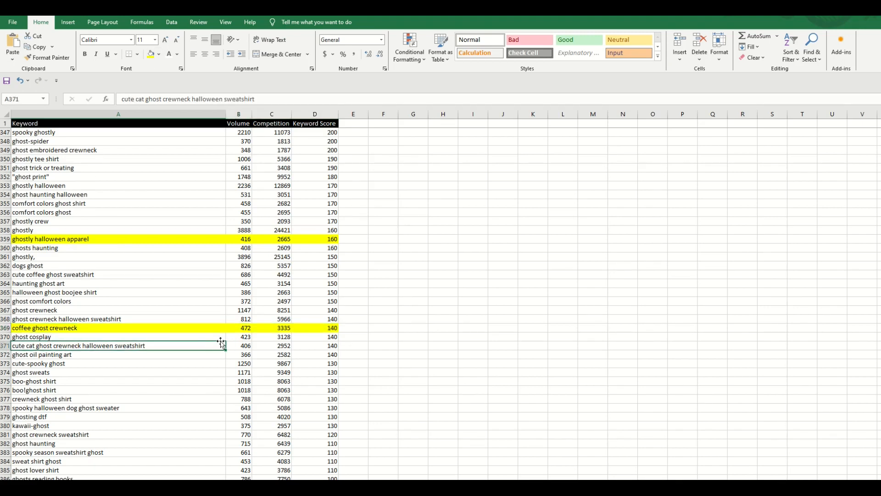
{"action": "mouse_move", "coordinate": [253, 330]}
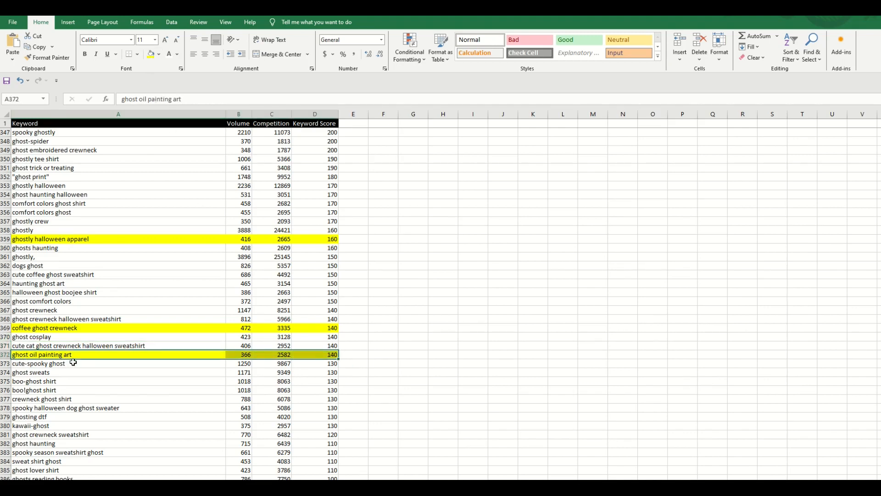
{"action": "scroll", "scroll_direction": "down", "scroll_amount": 3}
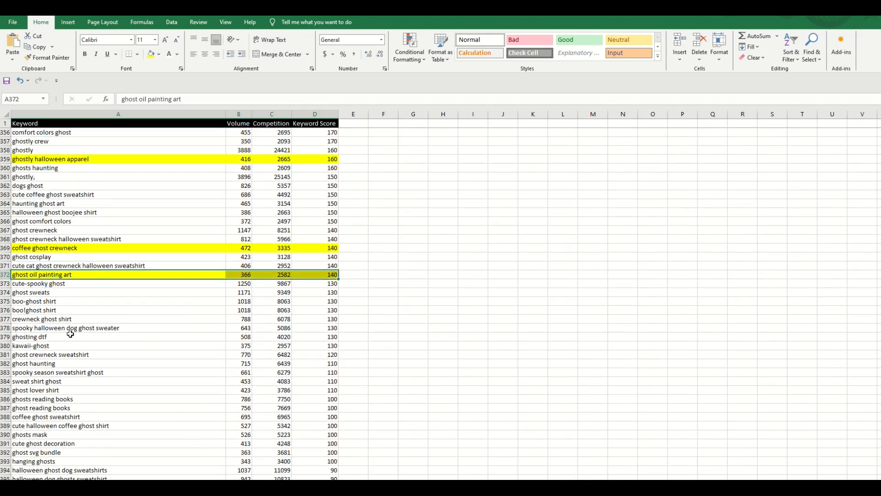
{"action": "left_click", "coordinate": [31, 345]}
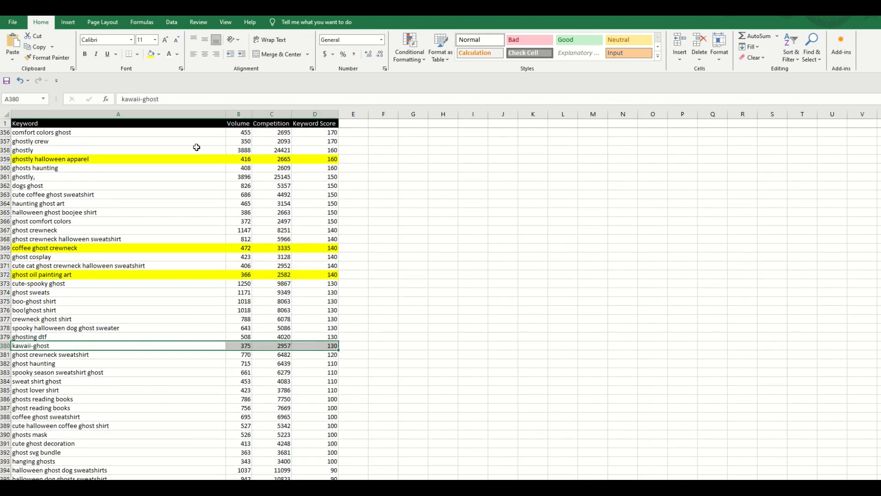
{"action": "left_click", "coordinate": [118, 363]}
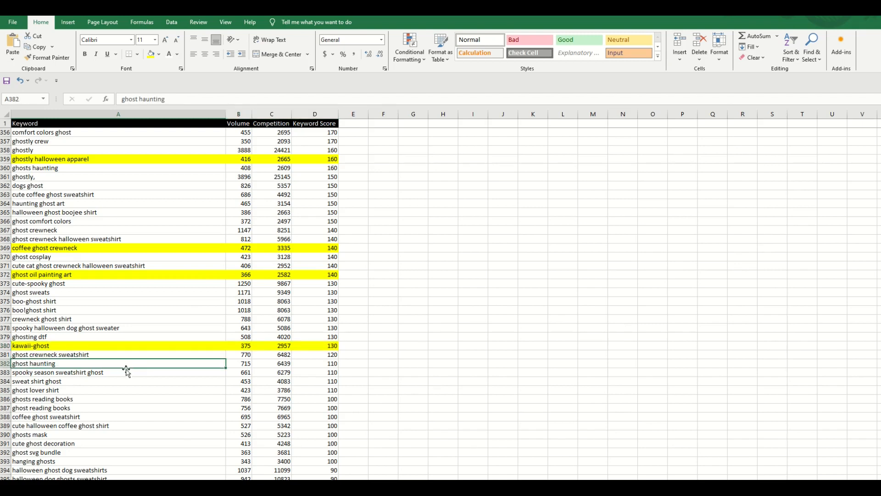
{"action": "mouse_move", "coordinate": [342, 357]}
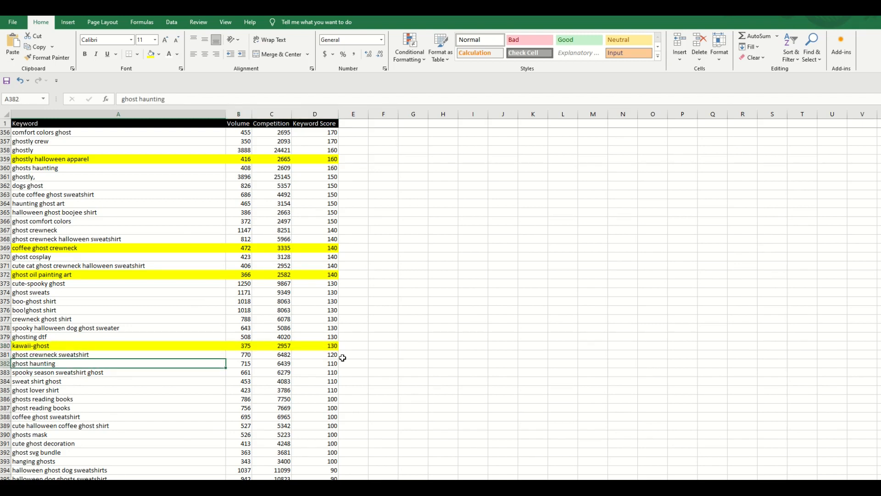
Check coffee ghost crewneck's keyword score and kawaii-ghost's search volume and competition
{"action": "left_click", "coordinate": [315, 248]}
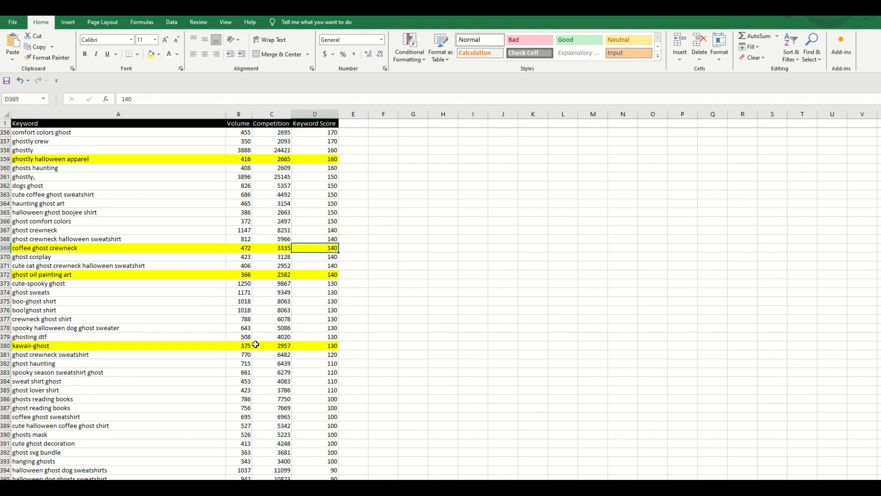
{"action": "left_click", "coordinate": [238, 345]}
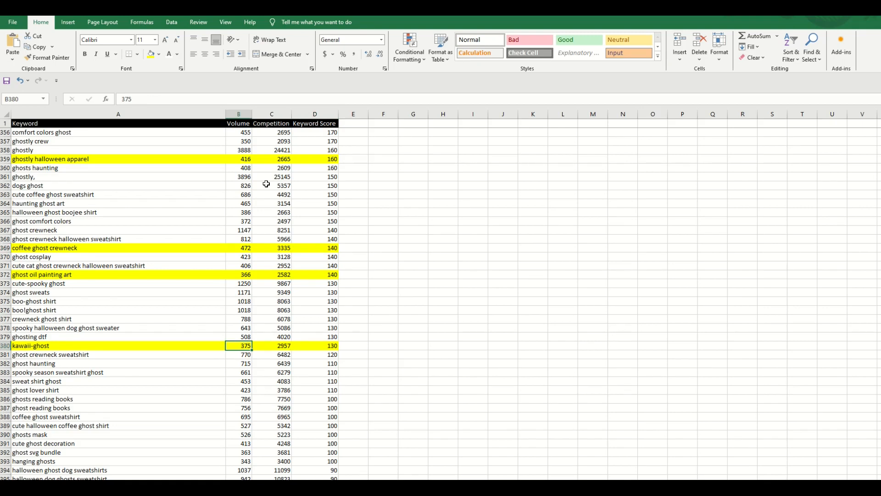
{"action": "left_click", "coordinate": [271, 345]}
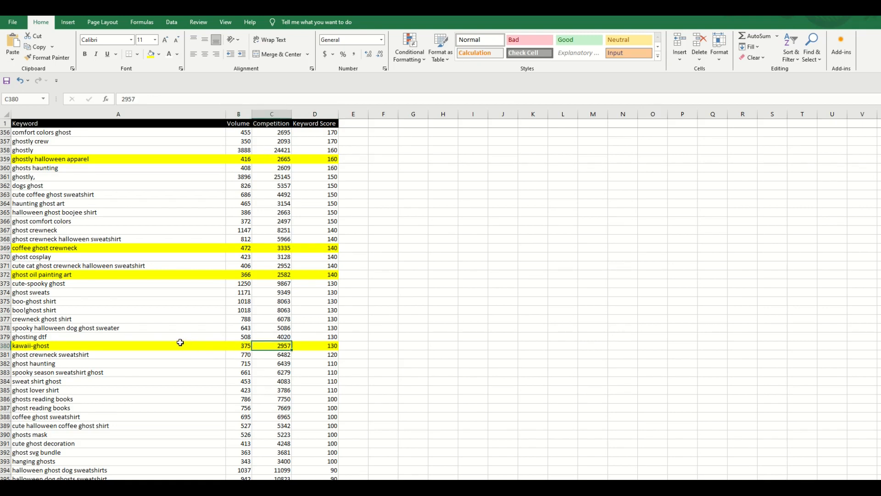
{"action": "mouse_move", "coordinate": [175, 338]}
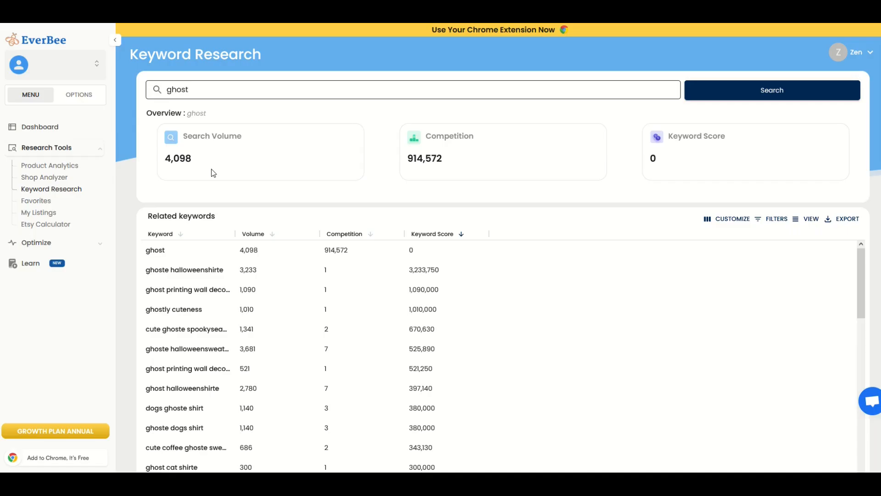
{"action": "mouse_move", "coordinate": [67, 268]}
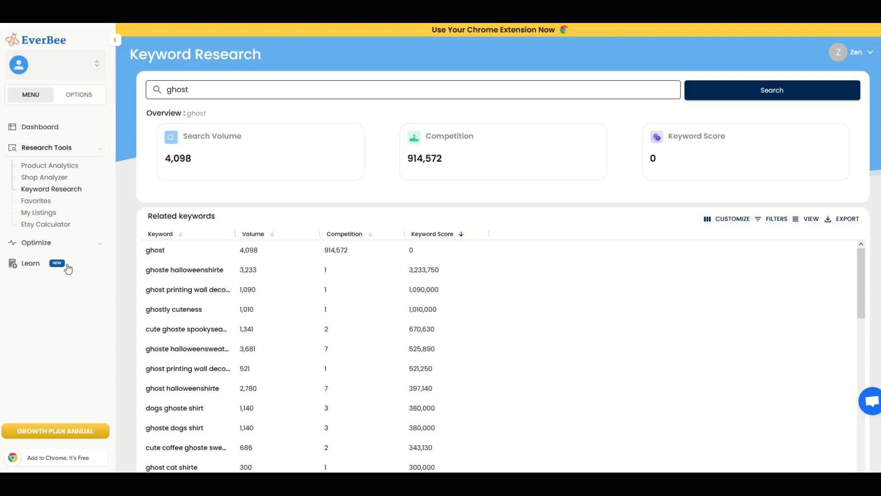
Scroll the ghost Related keywords table past entries scoring around 100,000
{"action": "scroll", "scroll_direction": "down", "scroll_amount": 3}
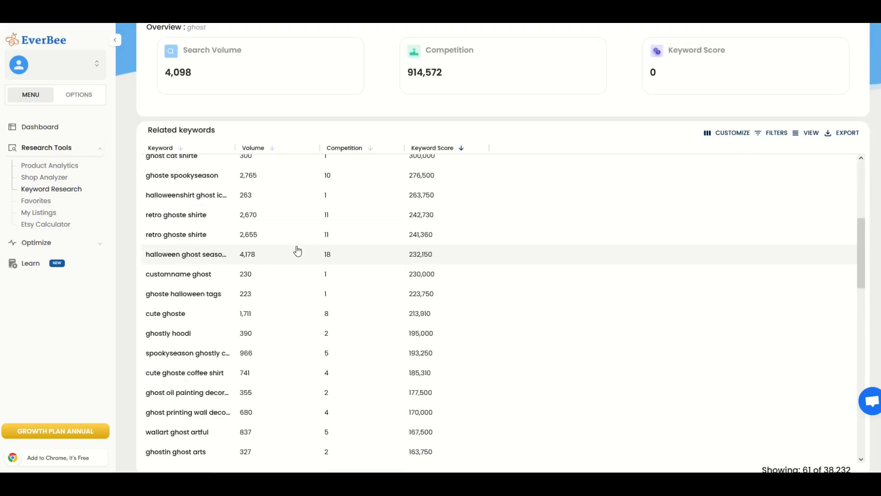
{"action": "scroll", "scroll_direction": "down", "scroll_amount": 3}
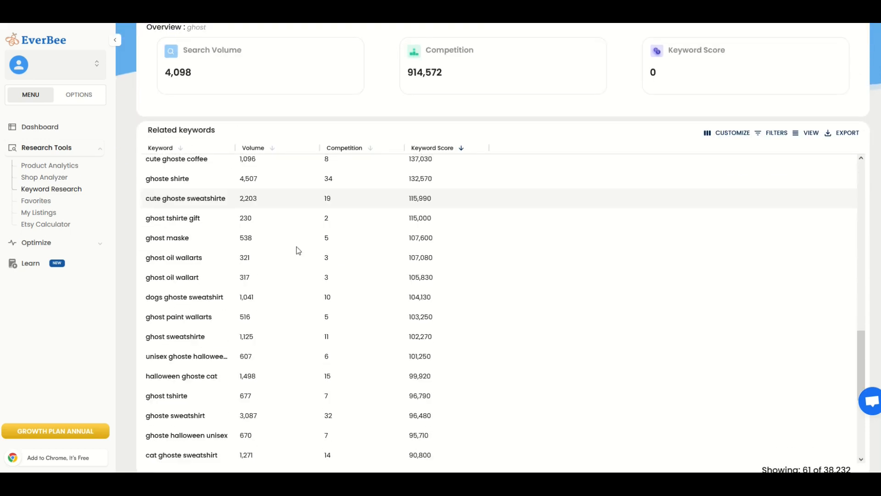